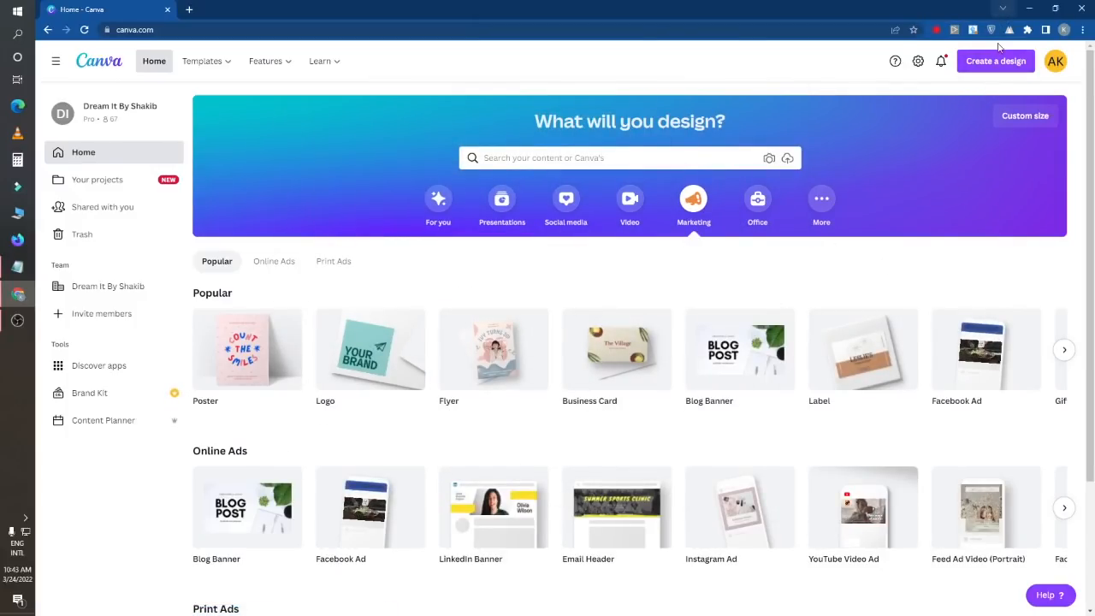
- Create a blank custom-size design 6 inches wide by 9 inches tall
{"action": "left_click", "coordinate": [995, 61]}
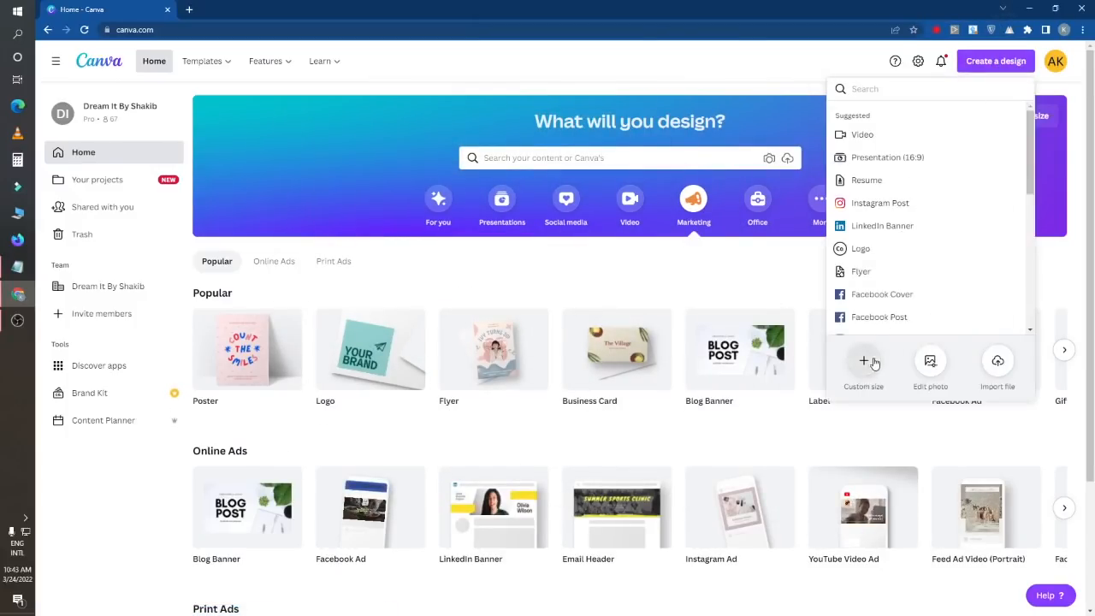
{"action": "left_click", "coordinate": [864, 366]}
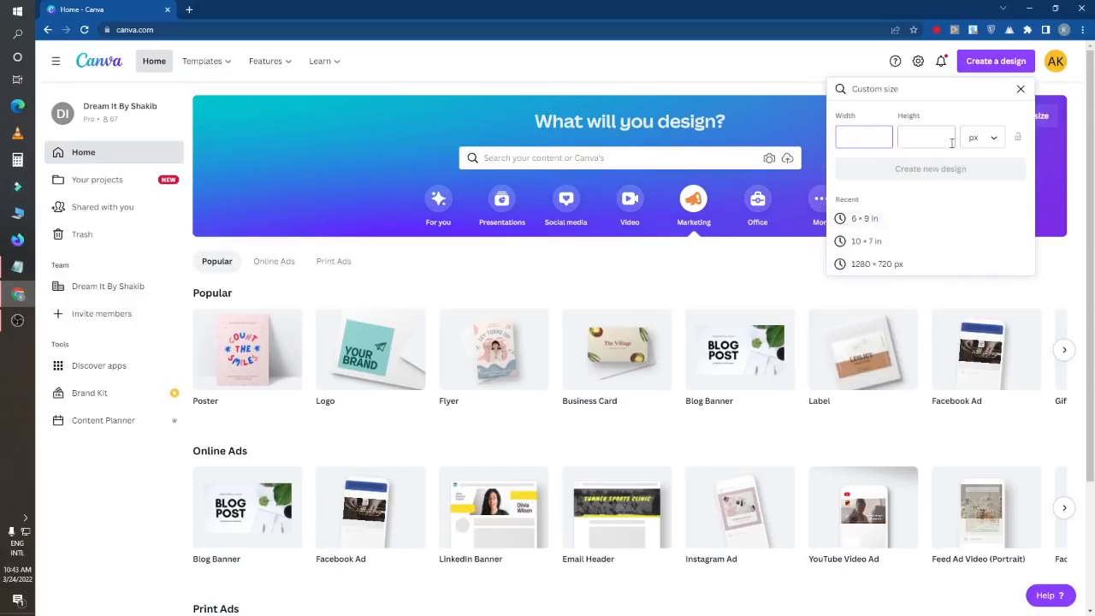
{"action": "left_click", "coordinate": [863, 137]}
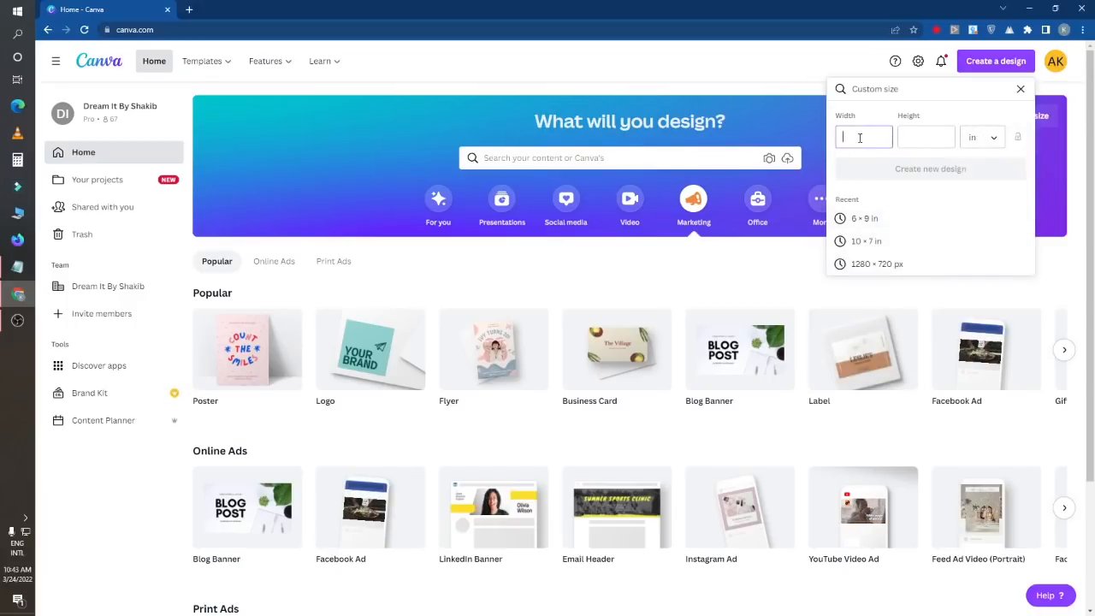
{"action": "type", "text": "6"}
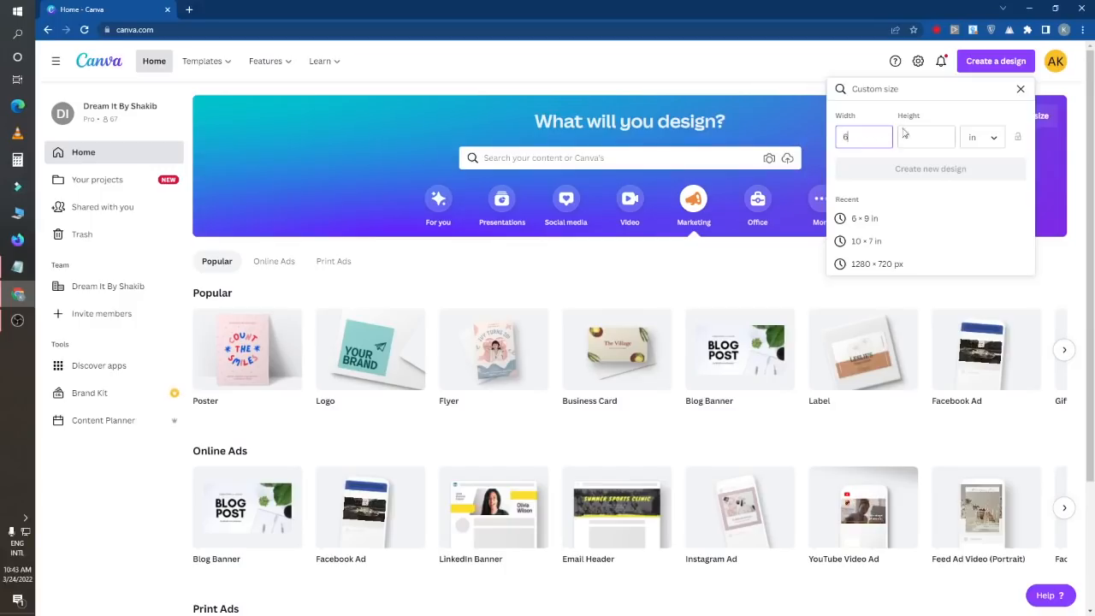
{"action": "type", "text": "9"}
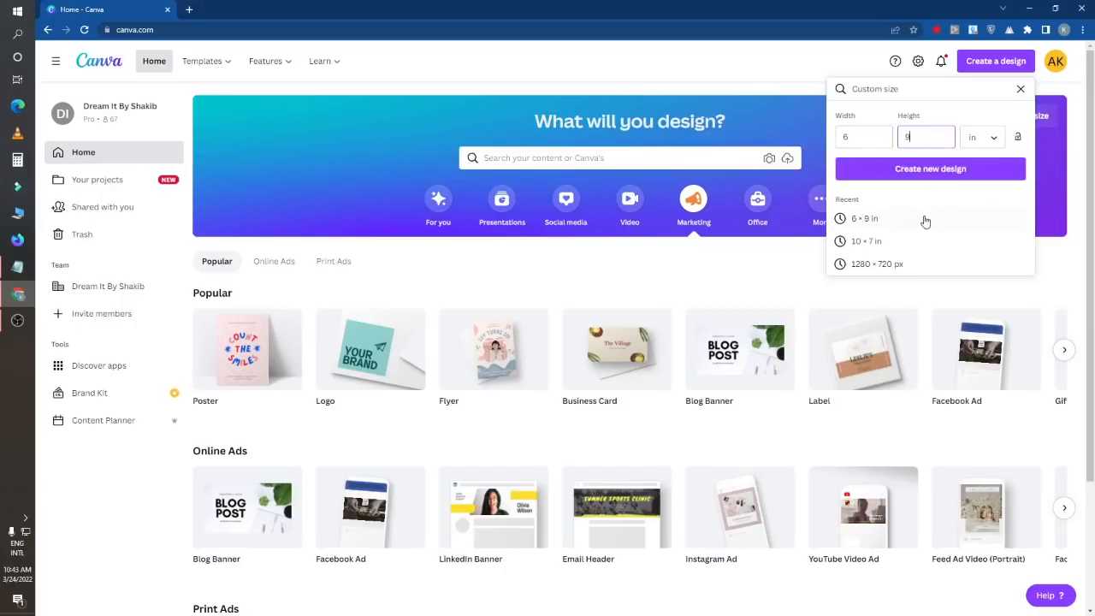
{"action": "left_click", "coordinate": [930, 168]}
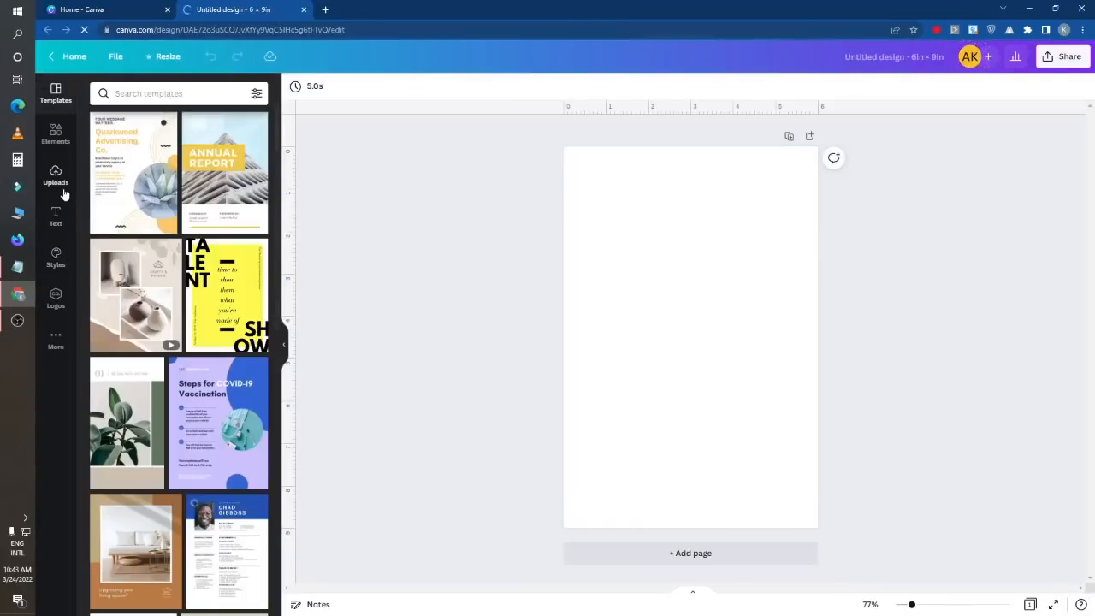
- Add the uploaded fruit, vegetable and spice photo as the page background
{"action": "left_click", "coordinate": [55, 175]}
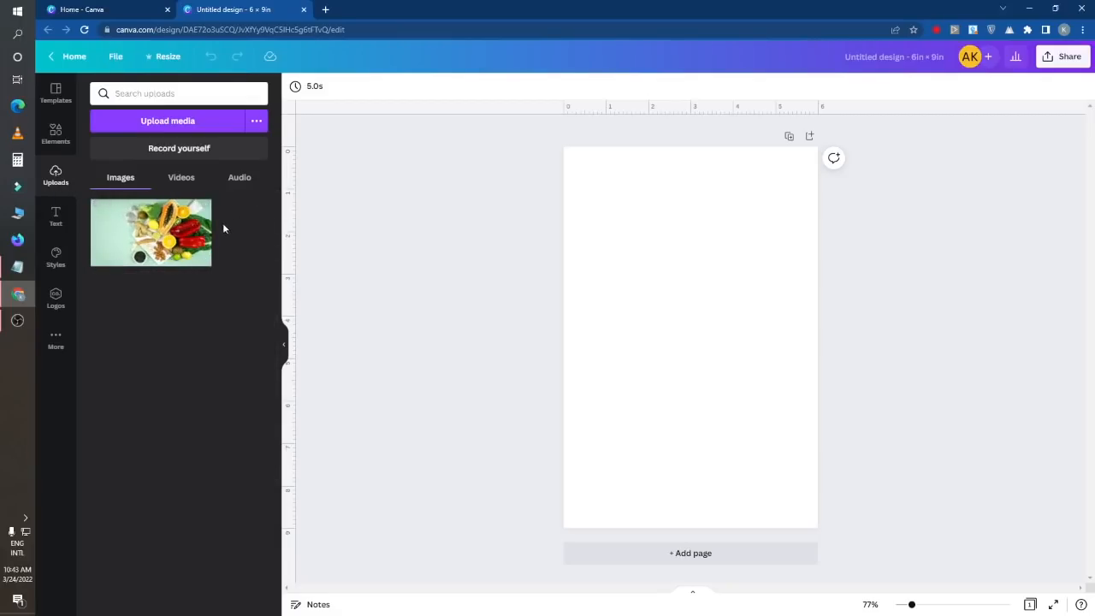
{"action": "left_click", "coordinate": [150, 232]}
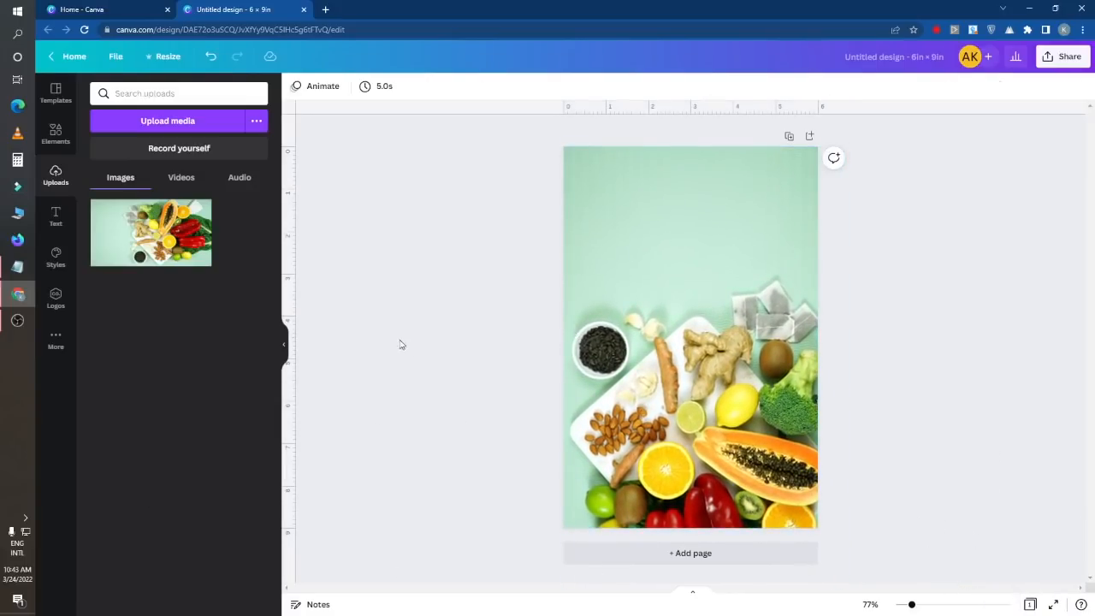
{"action": "left_click", "coordinate": [690, 336]}
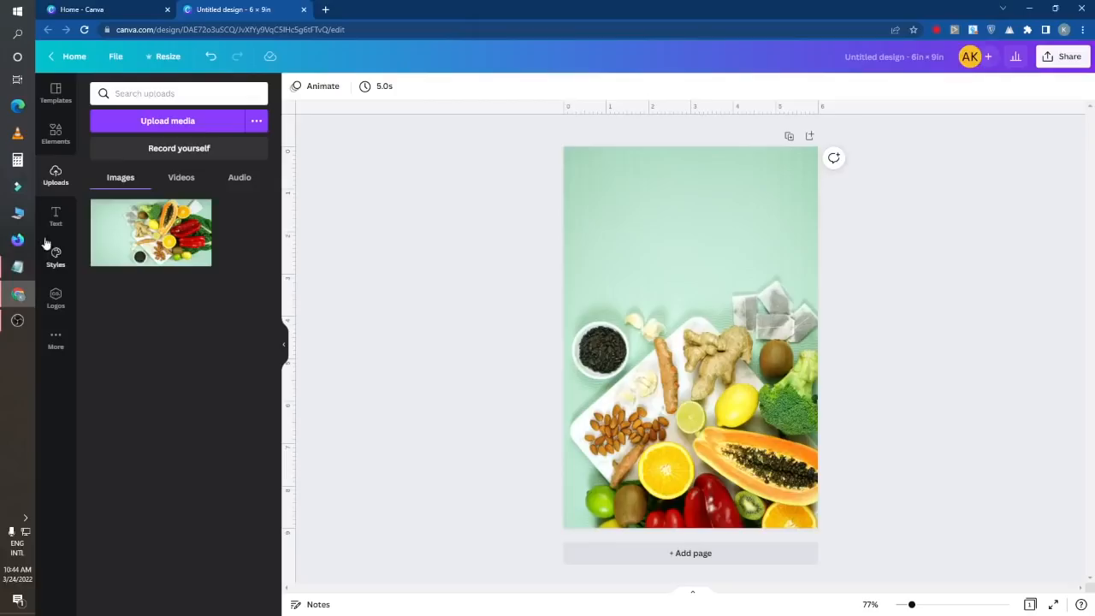
- Add the ANTI-INFLAMMATORY heading in Lovelo and a Cookbook line in London
{"action": "left_click", "coordinate": [56, 216]}
{"action": "type", "text": "Anti-Inflammatory"}
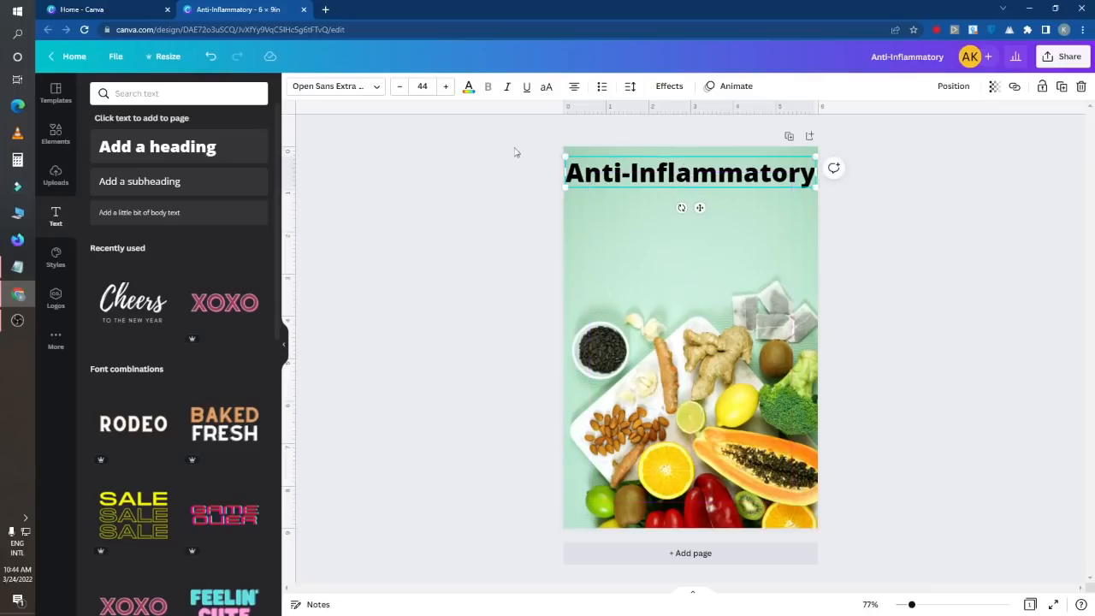
{"action": "left_click", "coordinate": [329, 86]}
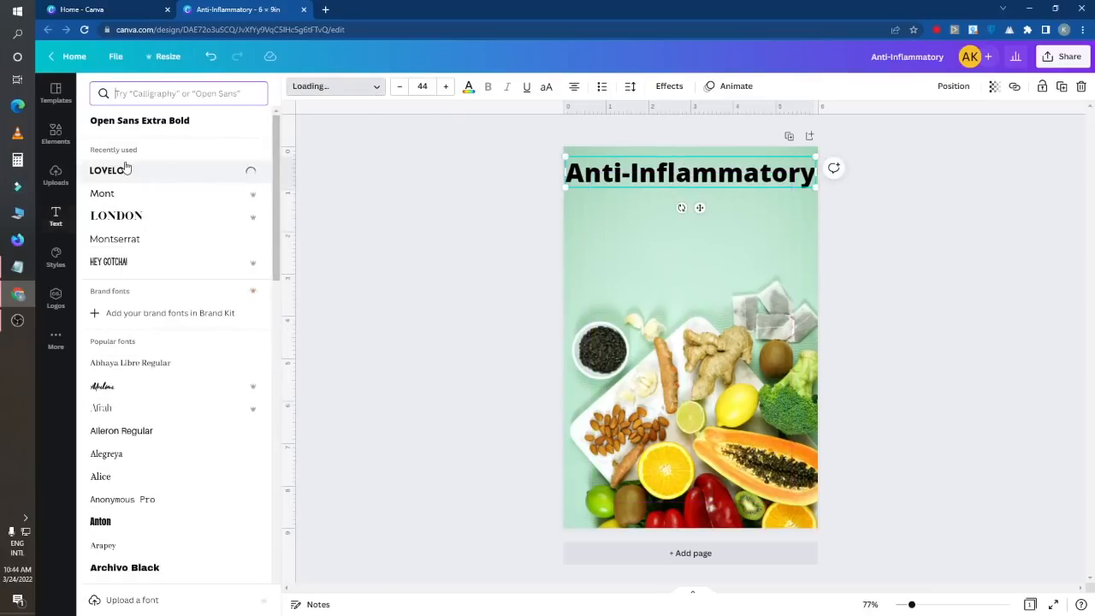
{"action": "left_click", "coordinate": [107, 170]}
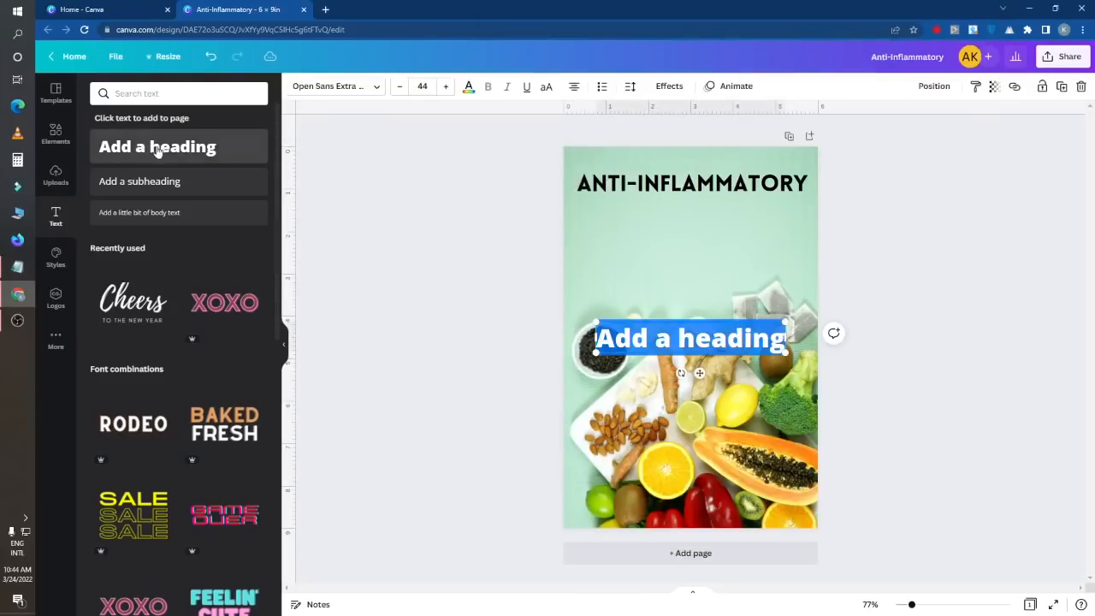
{"action": "type", "text": "Cookbook for Beginners 2022"}
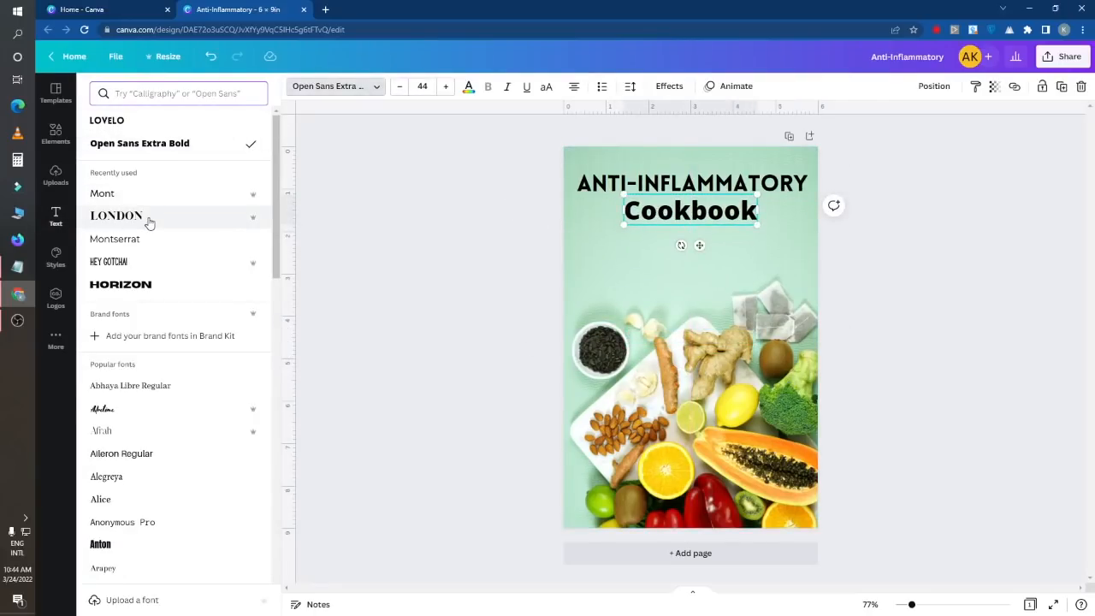
{"action": "left_click", "coordinate": [117, 216]}
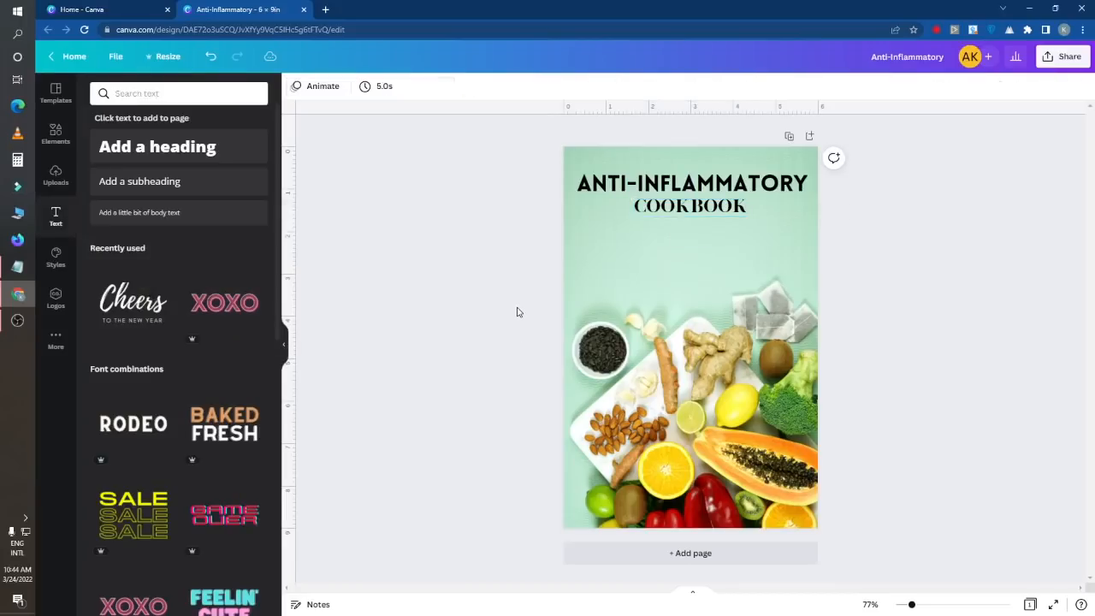
- Paste the two-line 500 quick recipes subtitle and position it below COOKBOOK
{"action": "left_click", "coordinate": [690, 206]}
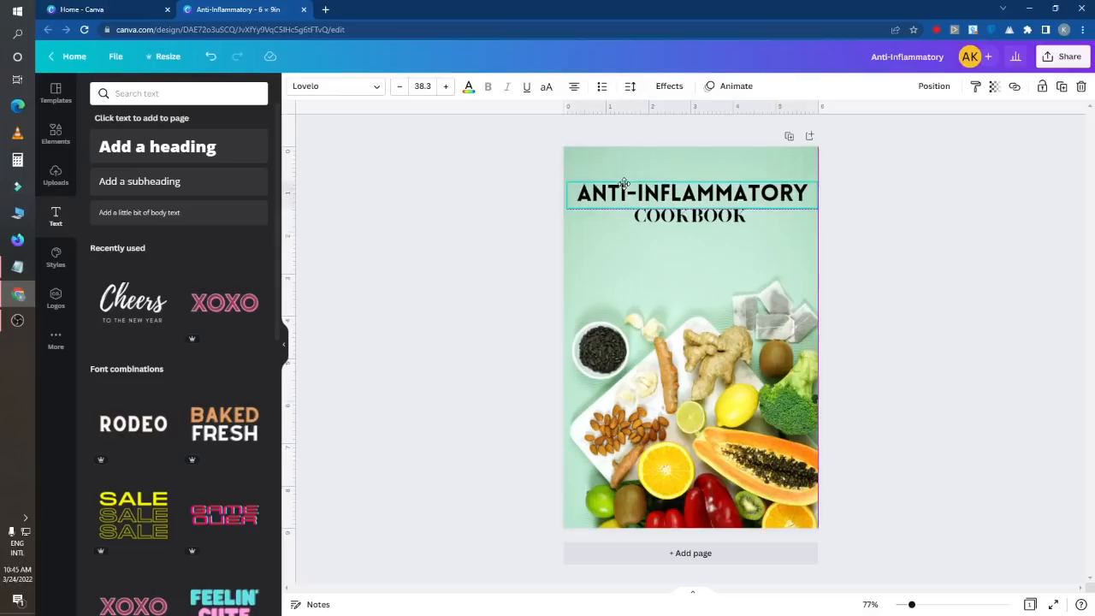
{"action": "left_click", "coordinate": [690, 193]}
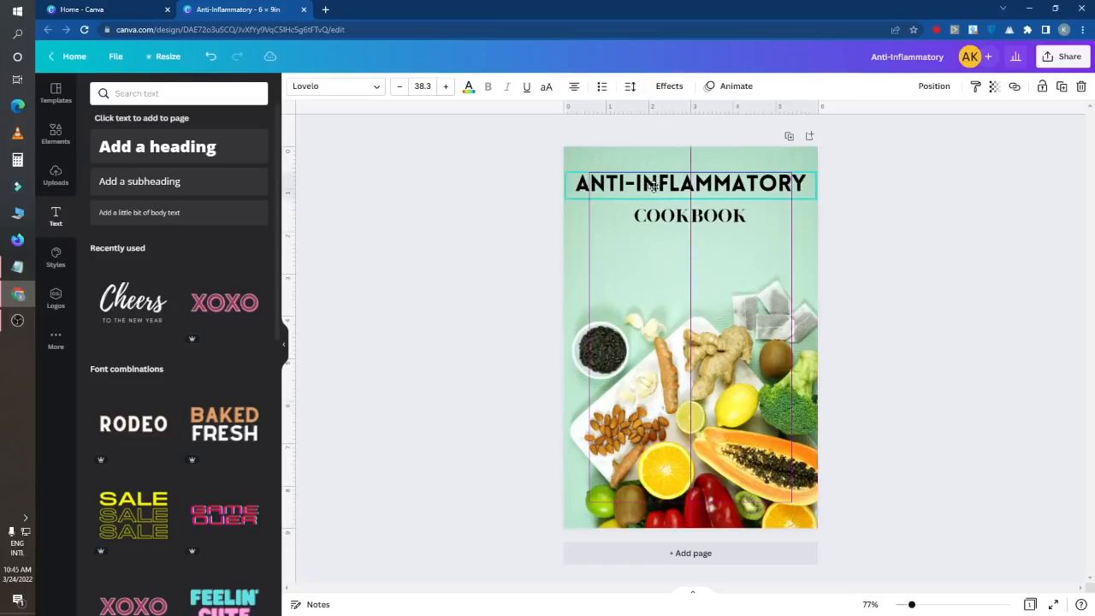
{"action": "left_click", "coordinate": [689, 215]}
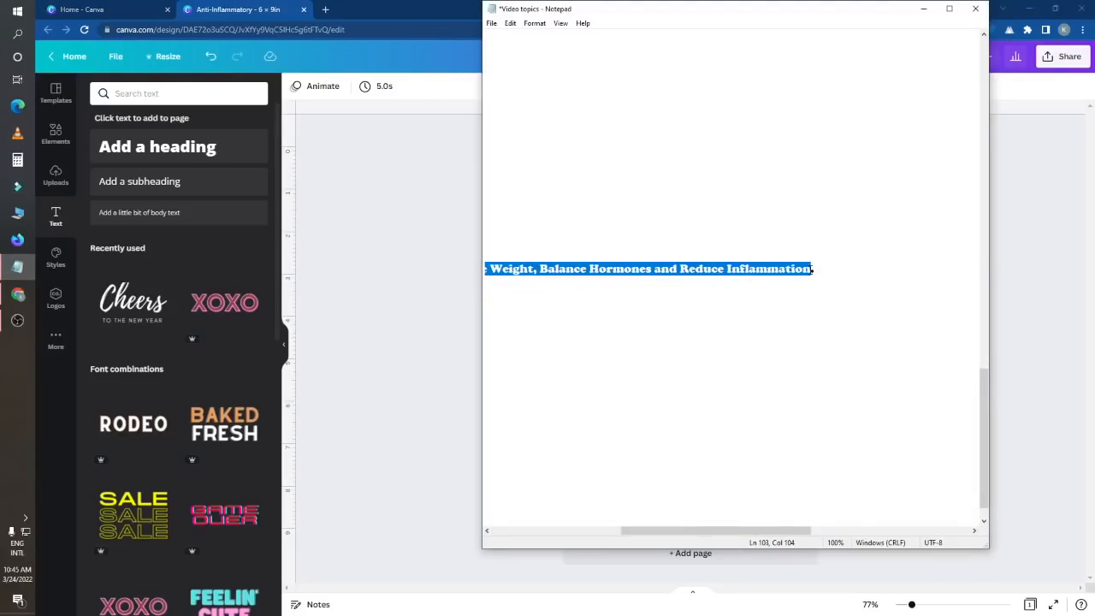
{"action": "mouse_move", "coordinate": [605, 366]}
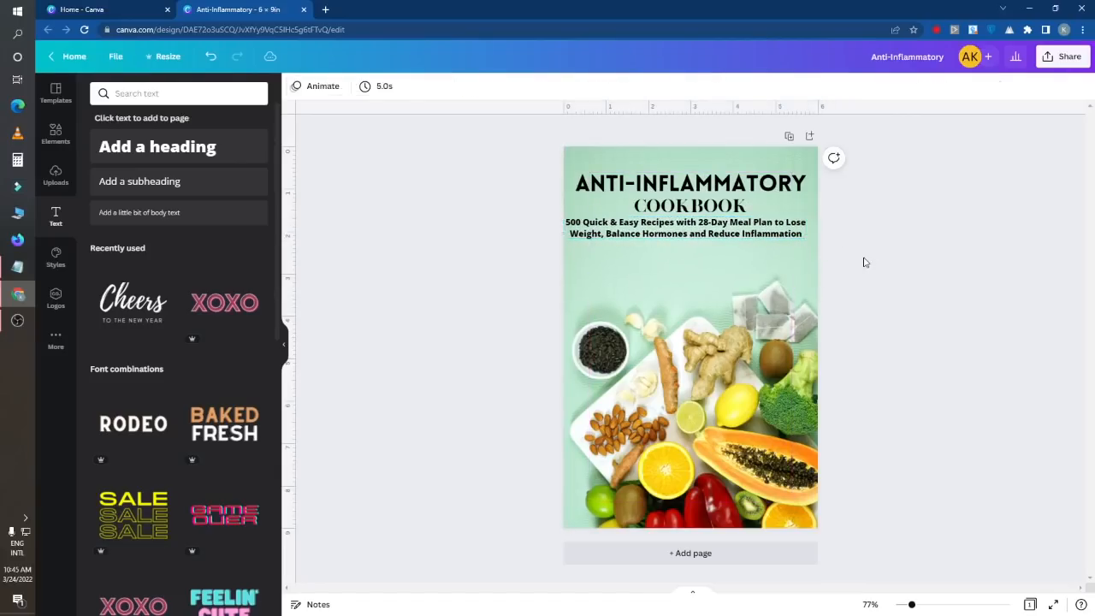
{"action": "left_click", "coordinate": [690, 234]}
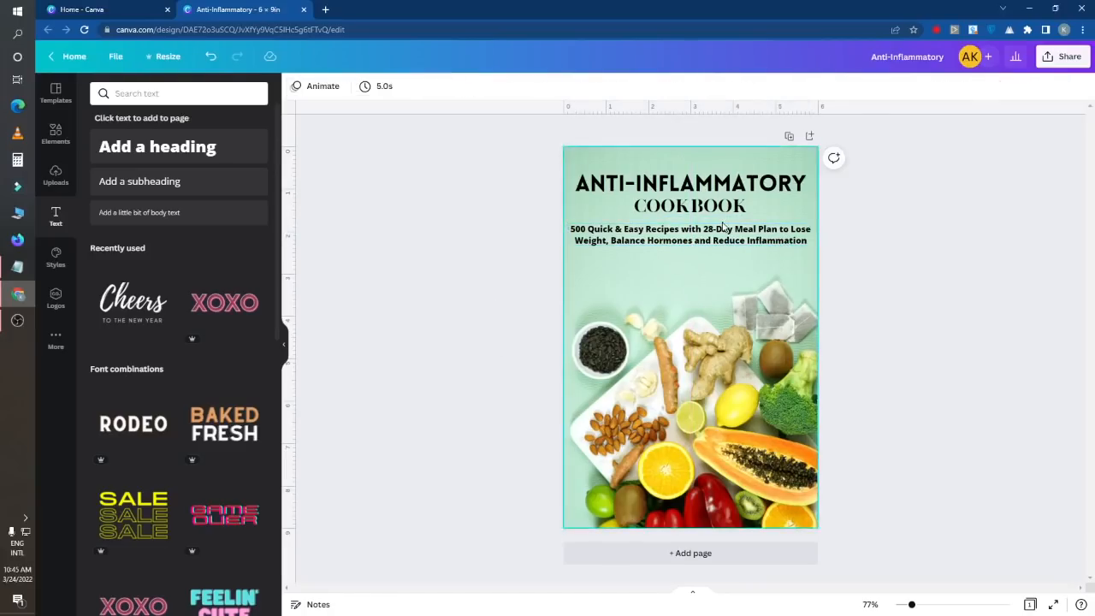
{"action": "left_click", "coordinate": [690, 233]}
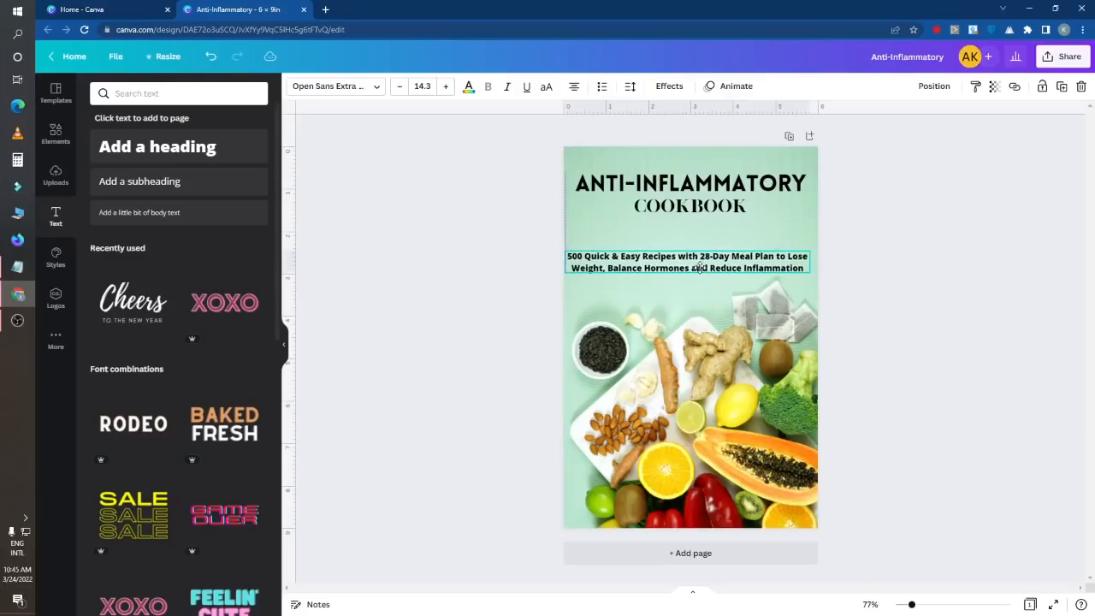
- Paste the author name 'Tamika G Stark' onto the cover
{"action": "left_click", "coordinate": [691, 263]}
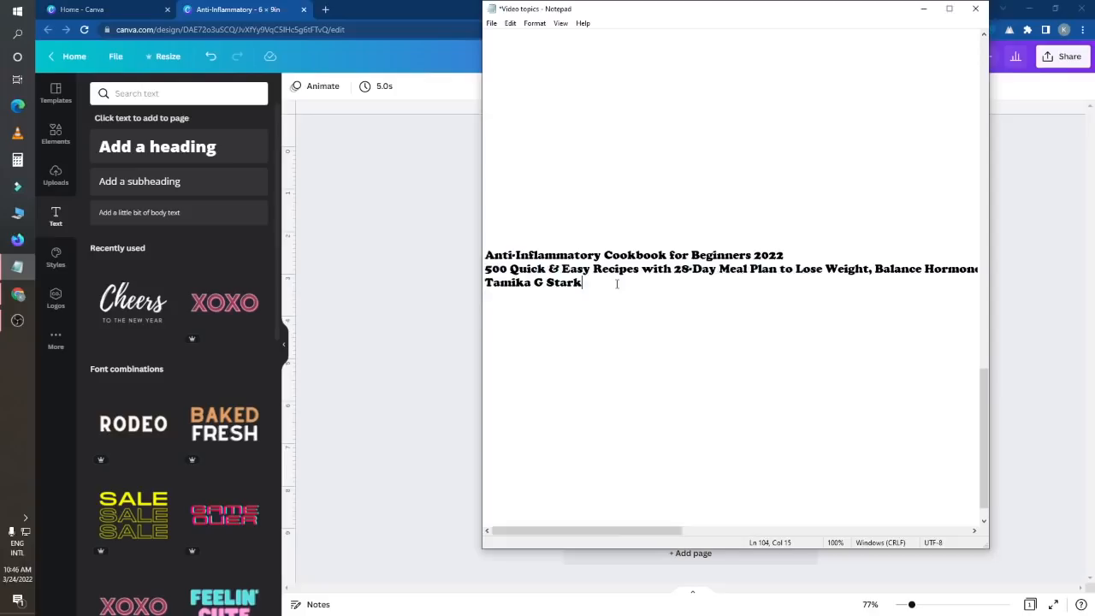
{"action": "triple_click", "coordinate": [533, 282]}
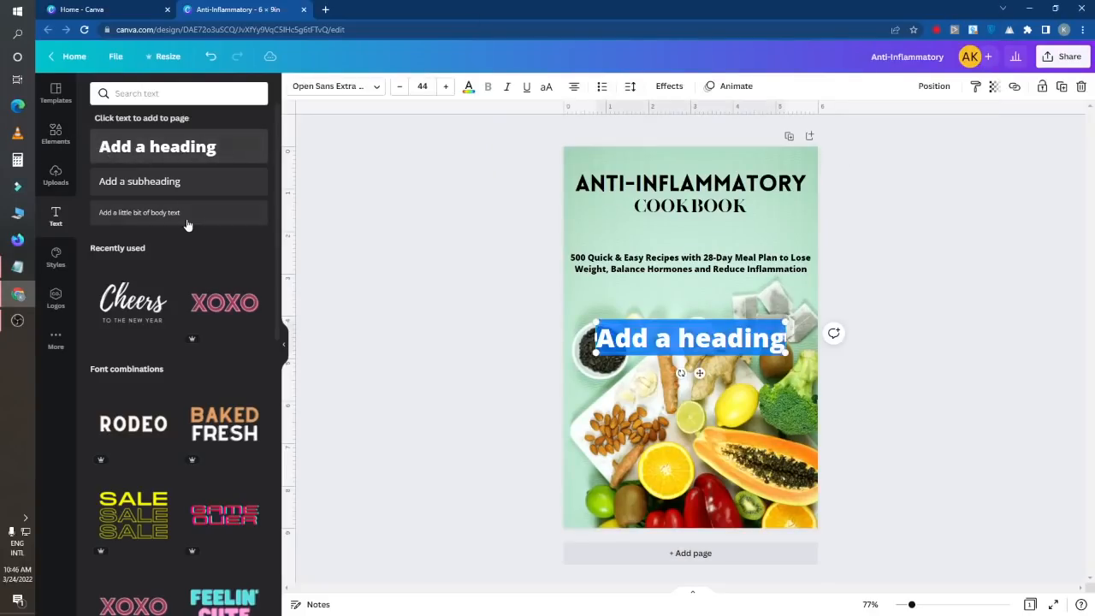
{"action": "type", "text": "Tamika G Stark"}
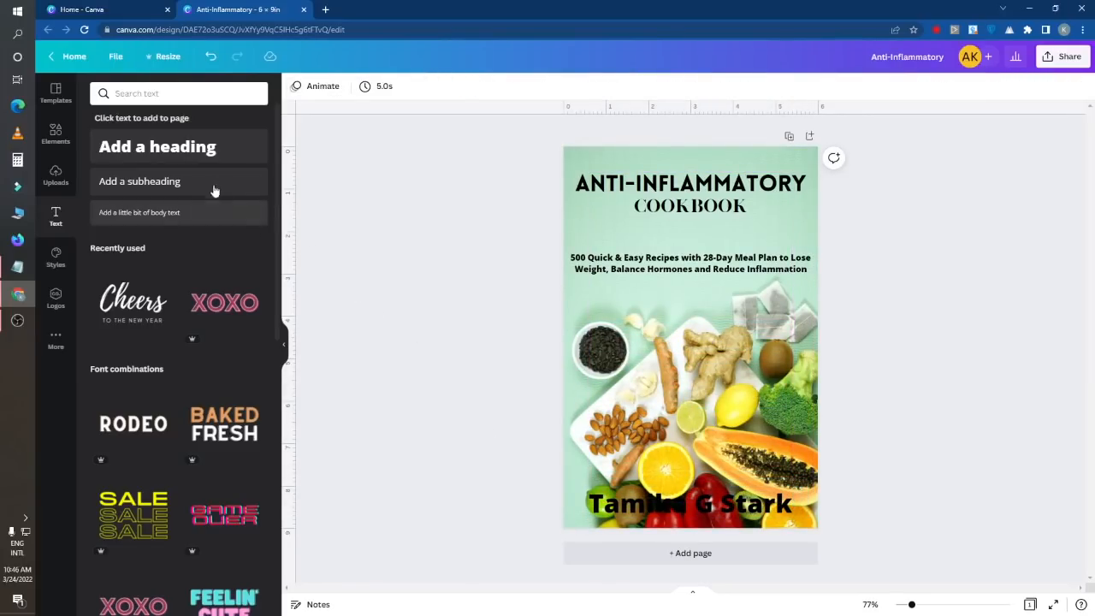
- Add a 2022 heading and place it just under COOKBOOK
{"action": "left_click", "coordinate": [158, 146]}
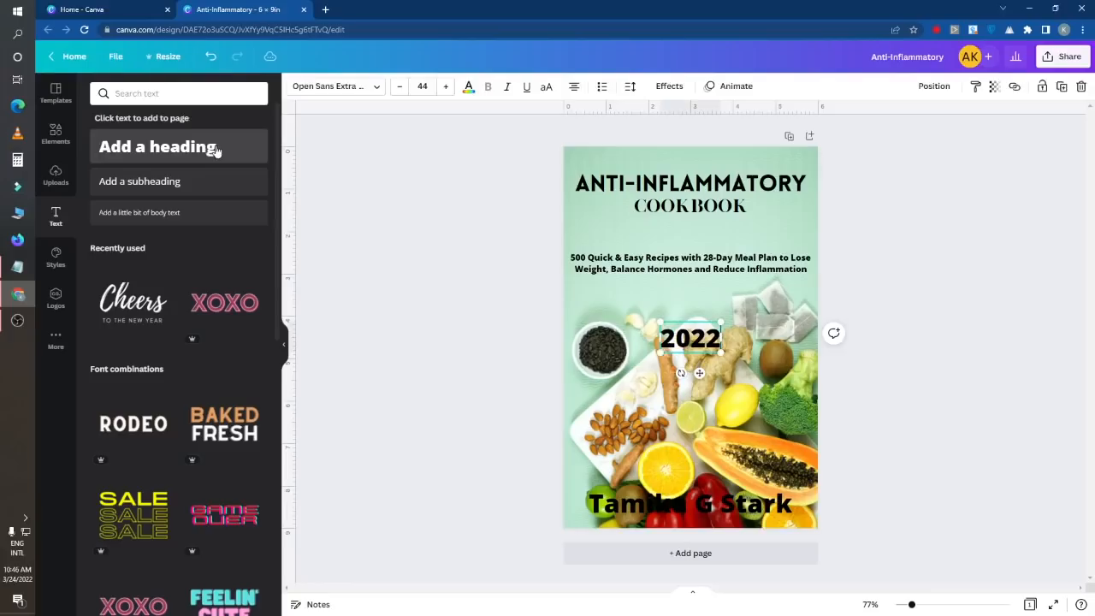
{"action": "left_click_drag", "start_coordinate": [690, 338], "coordinate": [691, 321]}
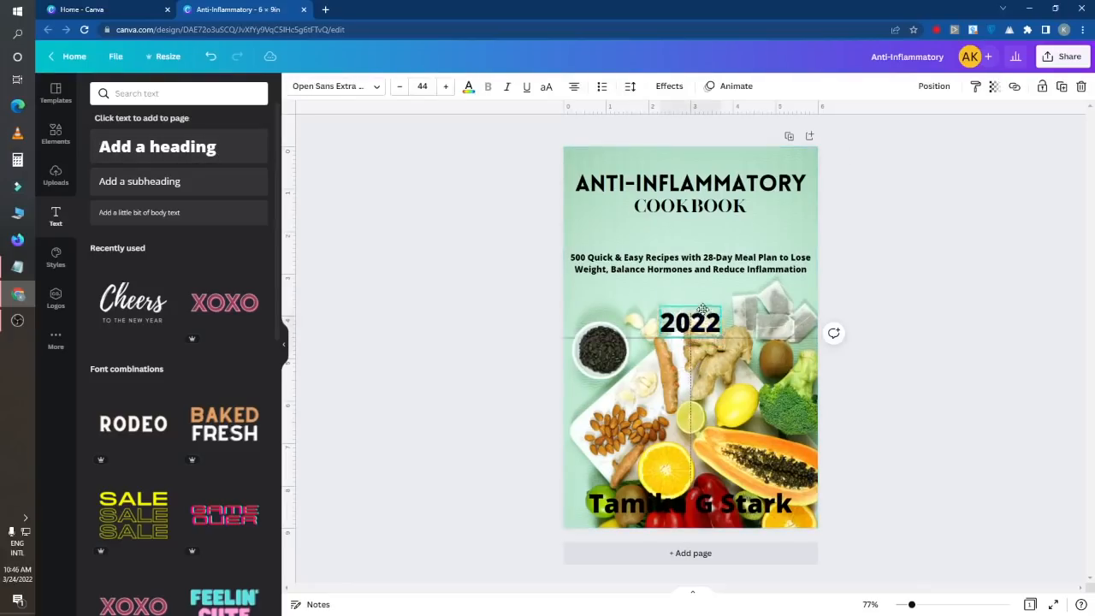
{"action": "left_click_drag", "start_coordinate": [691, 322], "coordinate": [691, 233]}
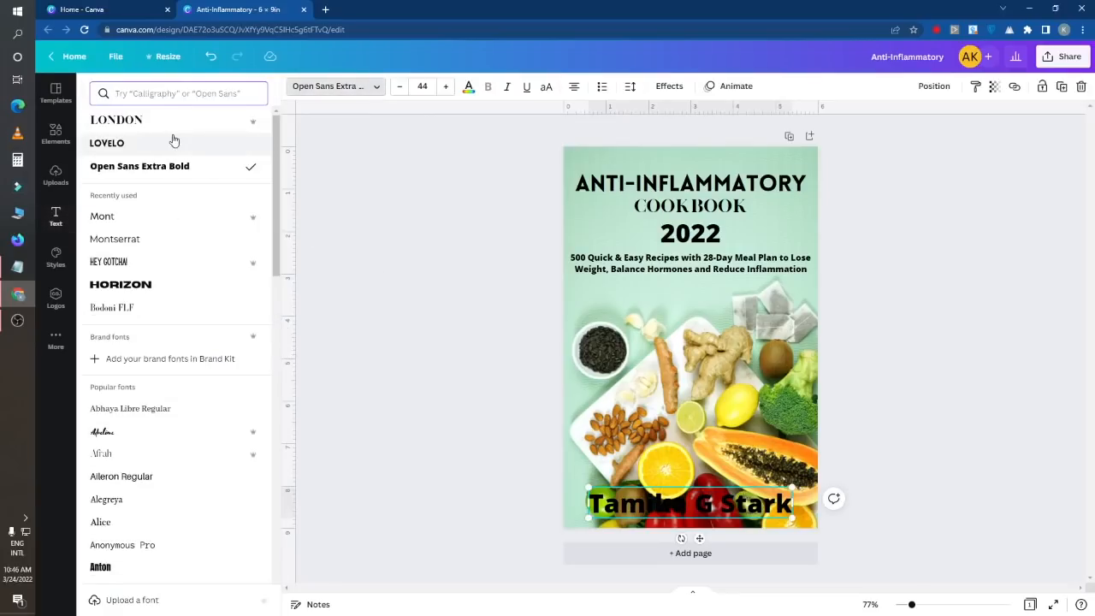
- Set the author name in Lovelo and recolour it with a custom colour
{"action": "left_click", "coordinate": [107, 143]}
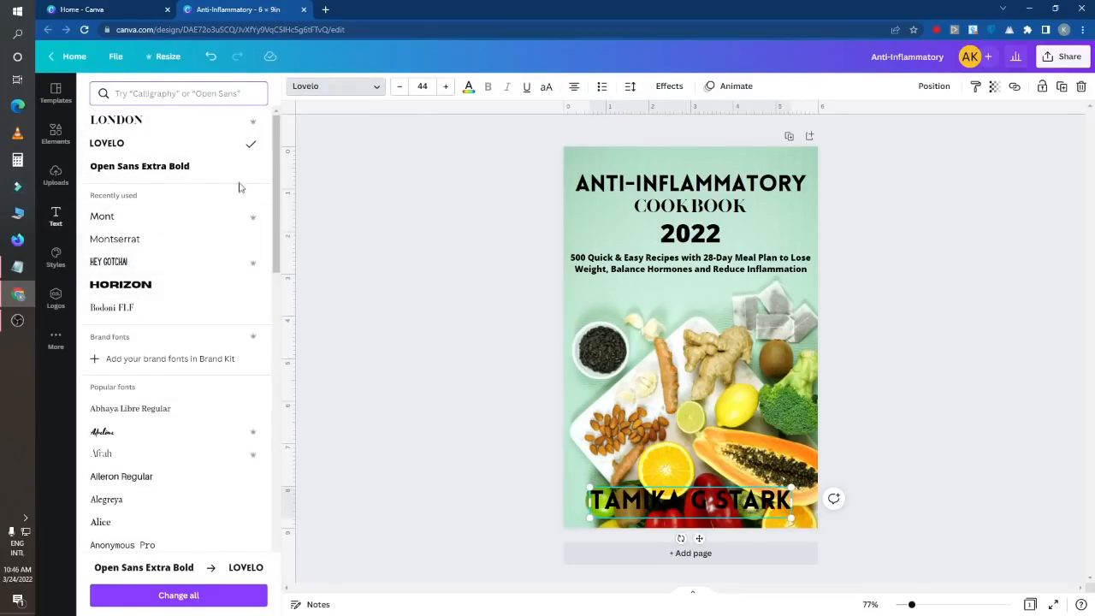
{"action": "left_click", "coordinate": [468, 86]}
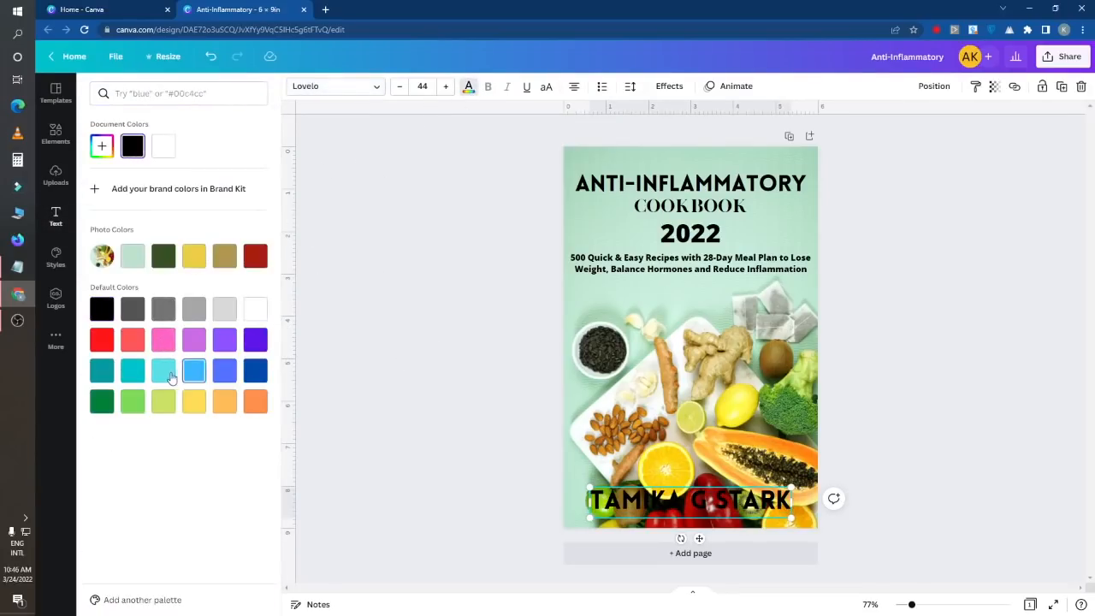
{"action": "left_click", "coordinate": [163, 370]}
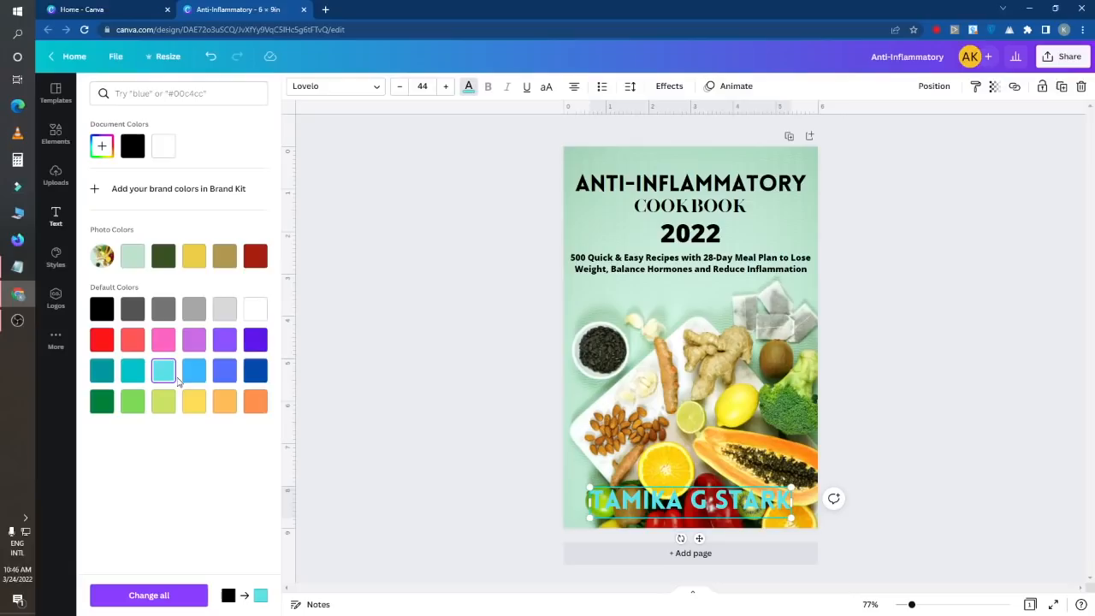
{"action": "left_click", "coordinate": [163, 340]}
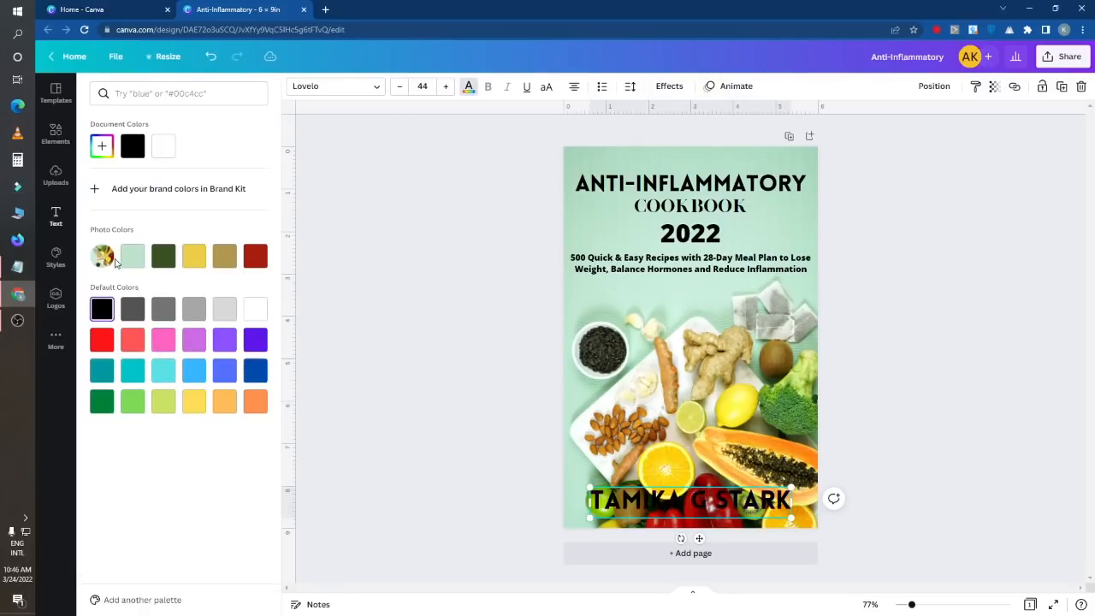
{"action": "left_click", "coordinate": [133, 146]}
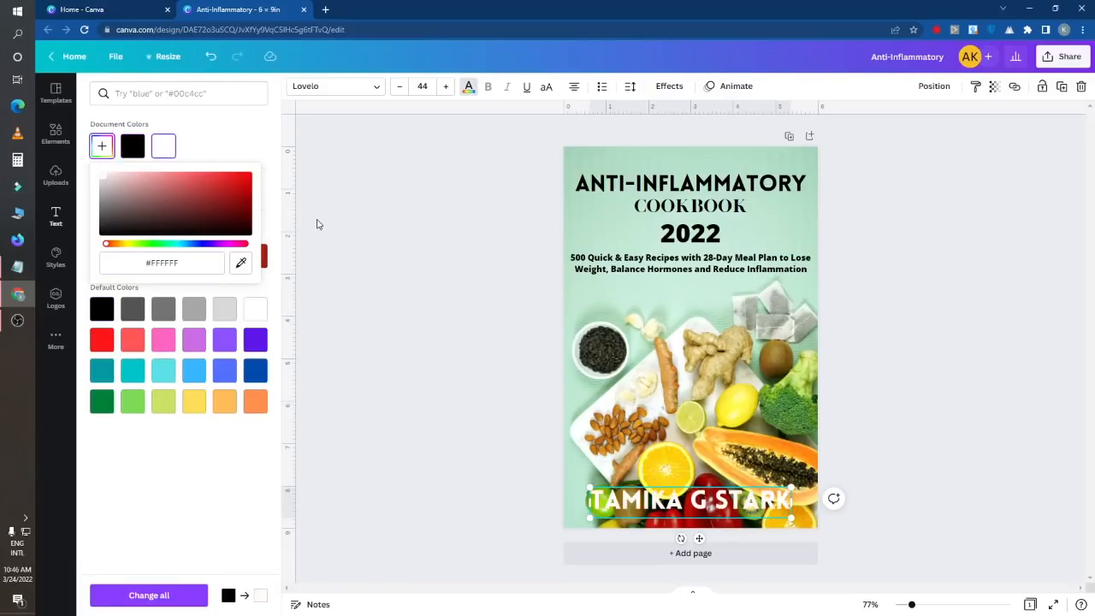
- Apply the Lift effect to the author name and raise its intensity
{"action": "left_click", "coordinate": [669, 86]}
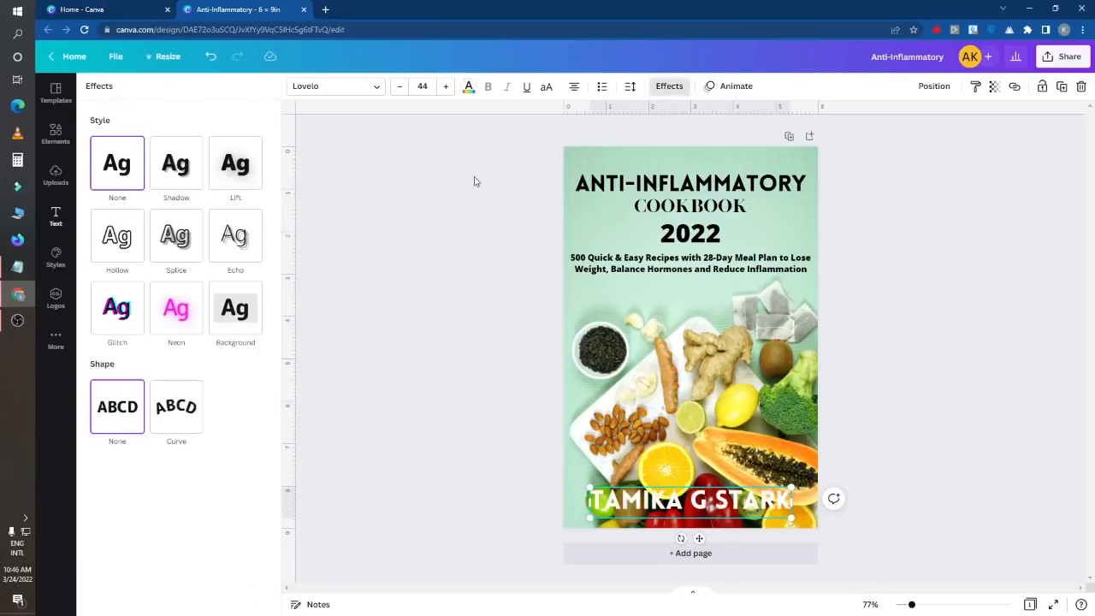
{"action": "left_click", "coordinate": [236, 164]}
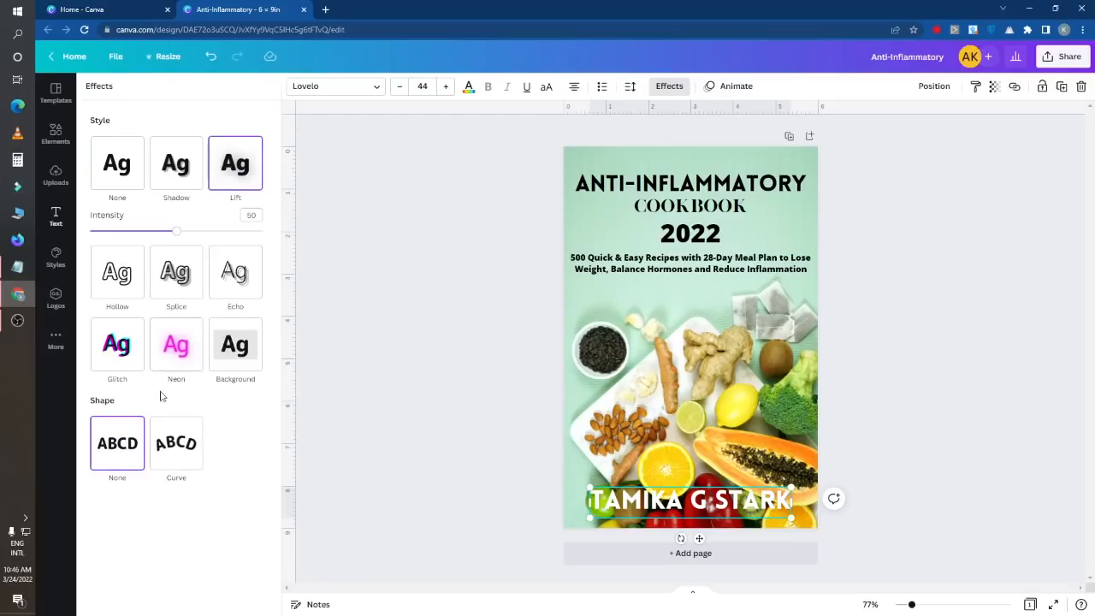
{"action": "left_click_drag", "start_coordinate": [176, 231], "coordinate": [262, 231]}
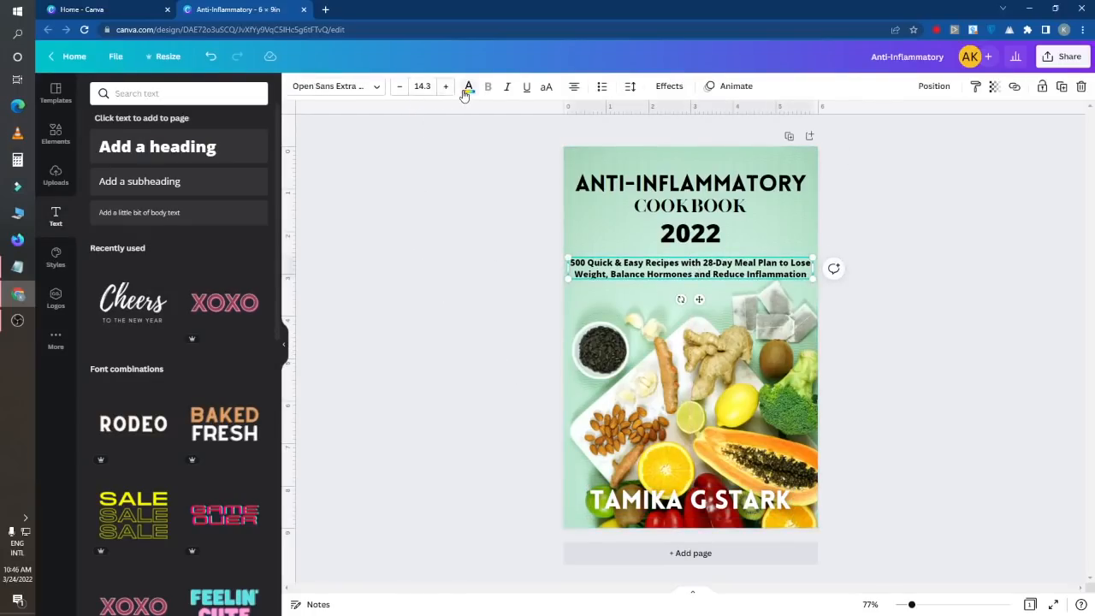
- Colour the subtitle dark red and the 2022 line coral red
{"action": "left_click", "coordinate": [468, 85]}
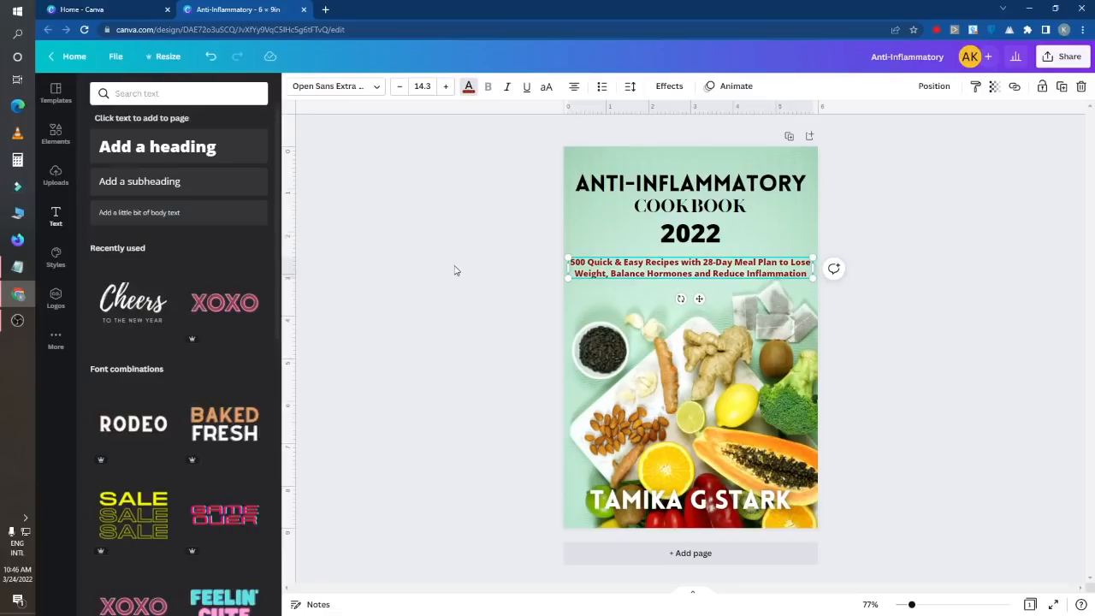
{"action": "left_click", "coordinate": [690, 233]}
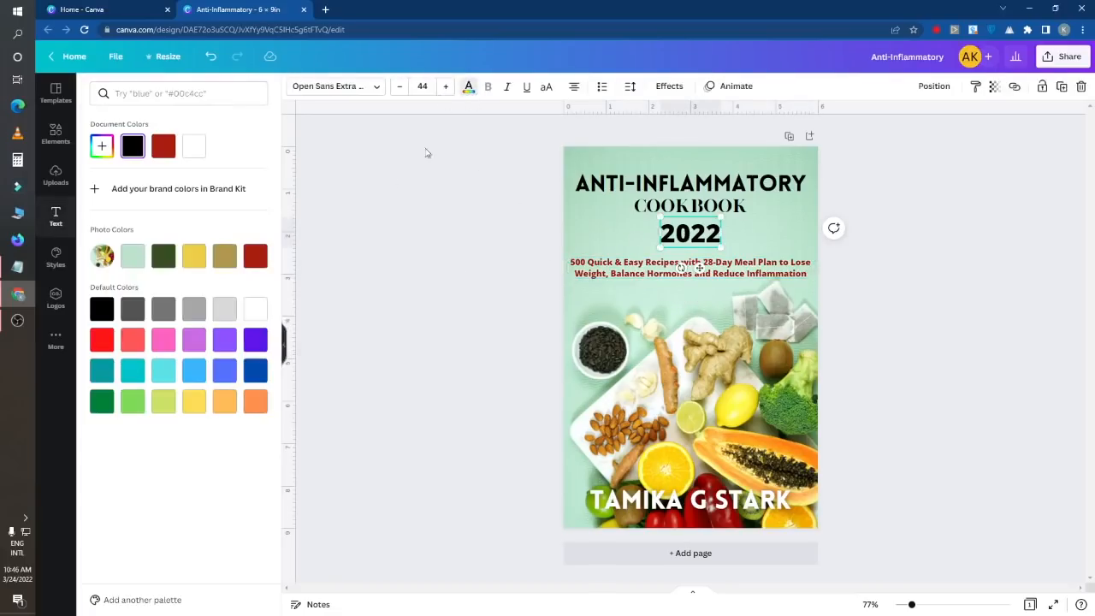
{"action": "left_click", "coordinate": [193, 340]}
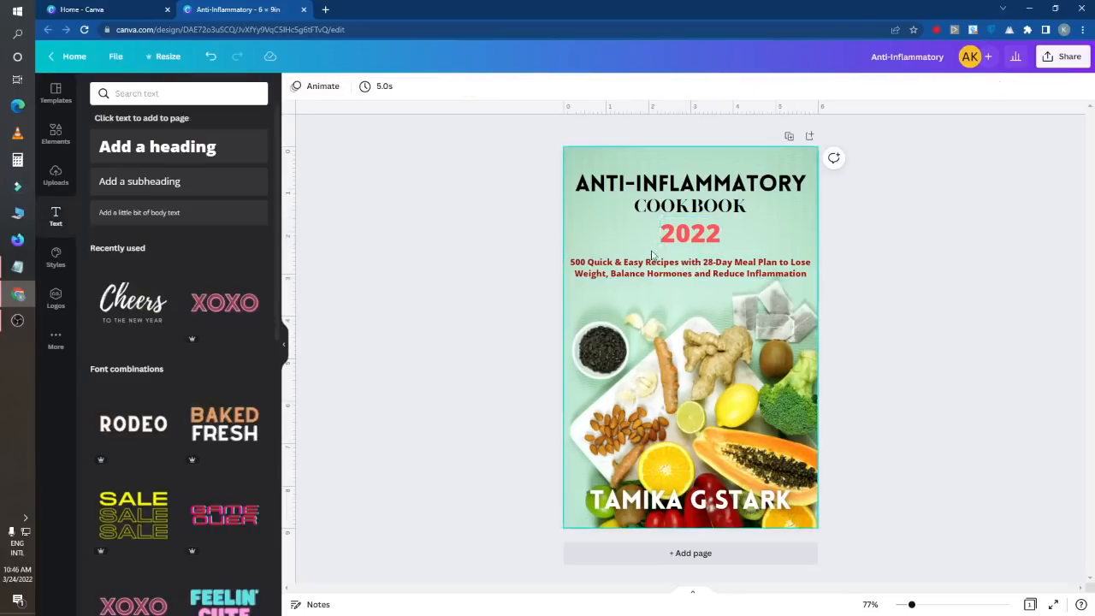
- Make COOKBOOK orange and recolour ANTI-INFLAMMATORY green
{"action": "left_click", "coordinate": [690, 233]}
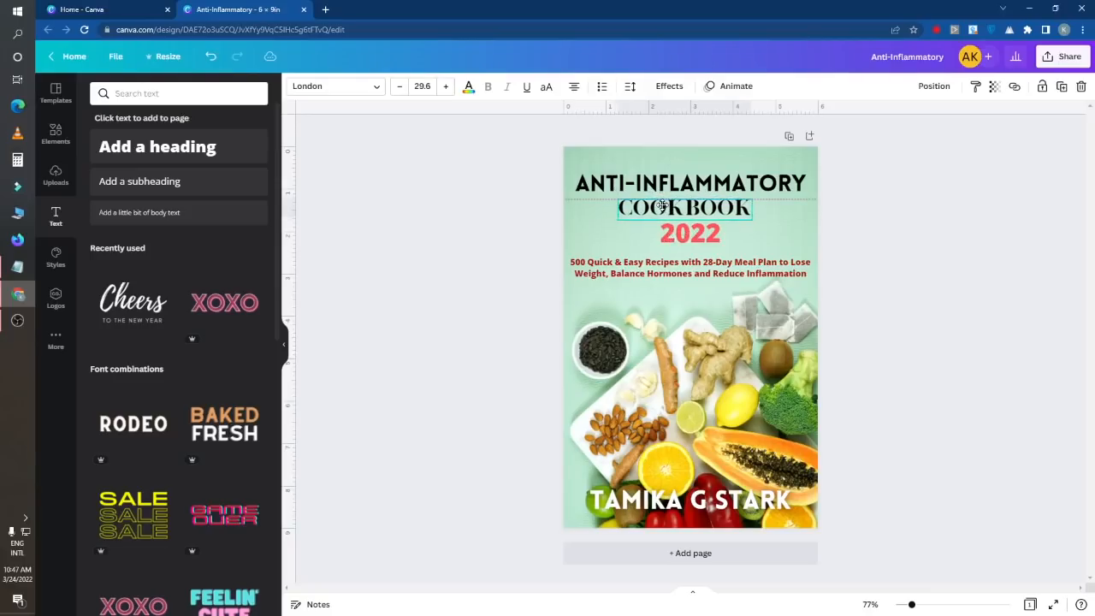
{"action": "left_click", "coordinate": [689, 208]}
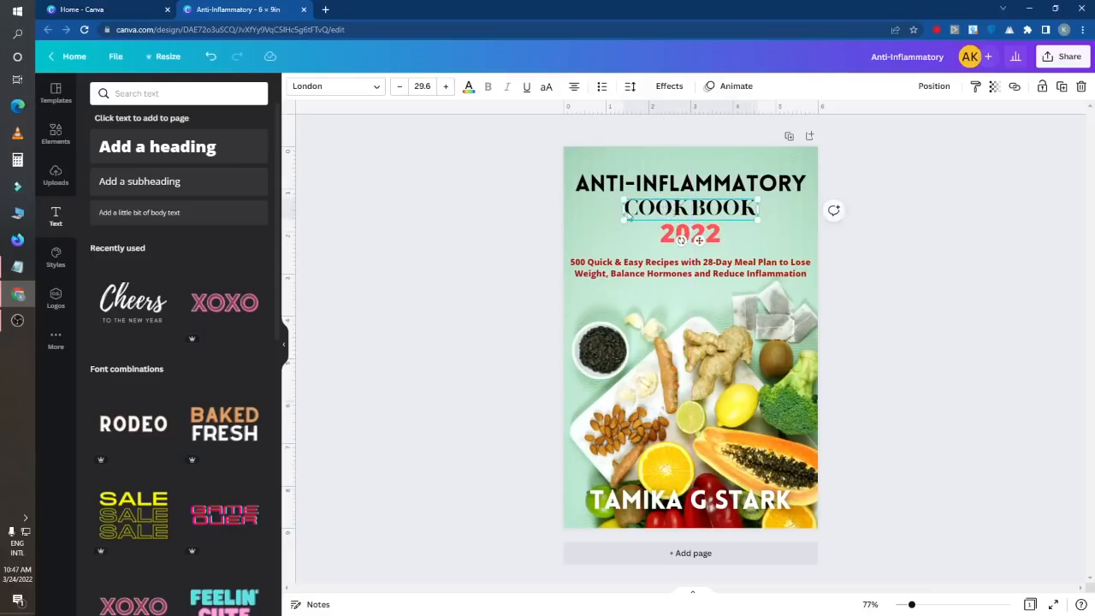
{"action": "left_click", "coordinate": [468, 86]}
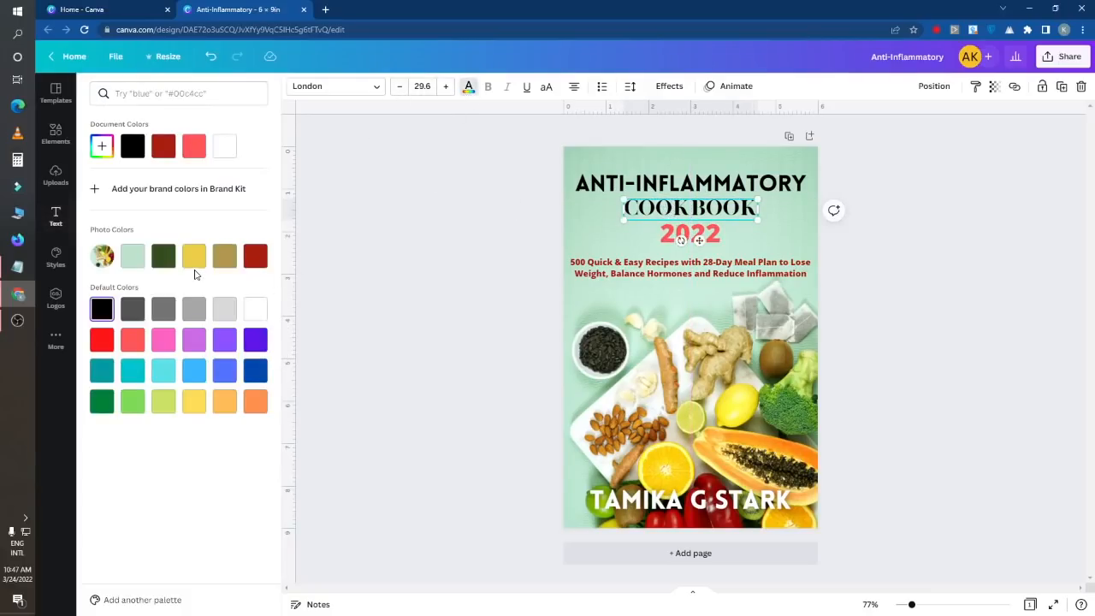
{"action": "left_click", "coordinate": [163, 339]}
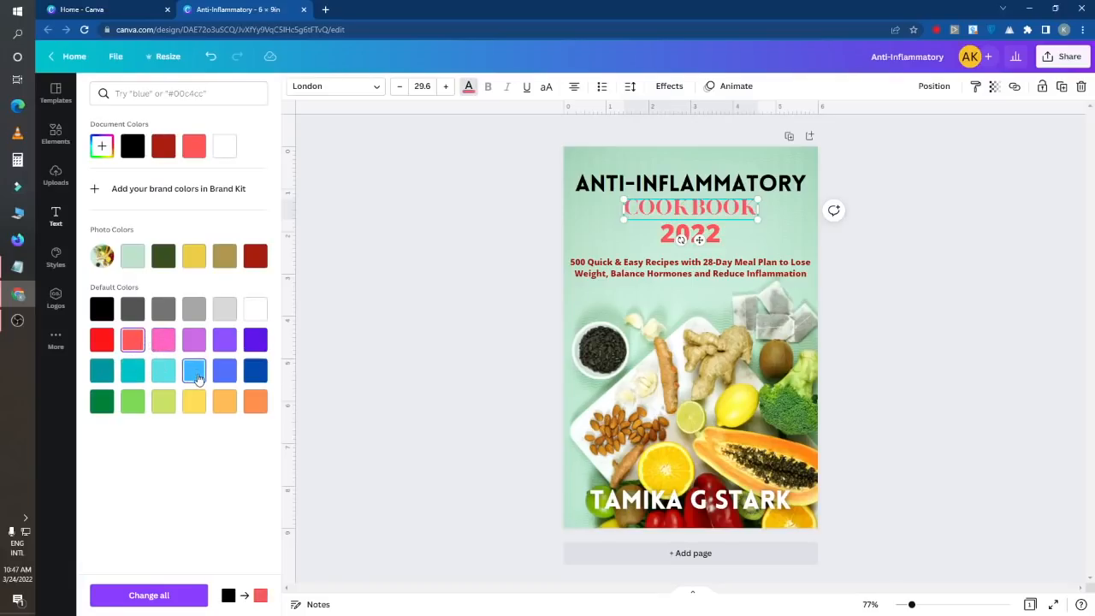
{"action": "left_click", "coordinate": [255, 401]}
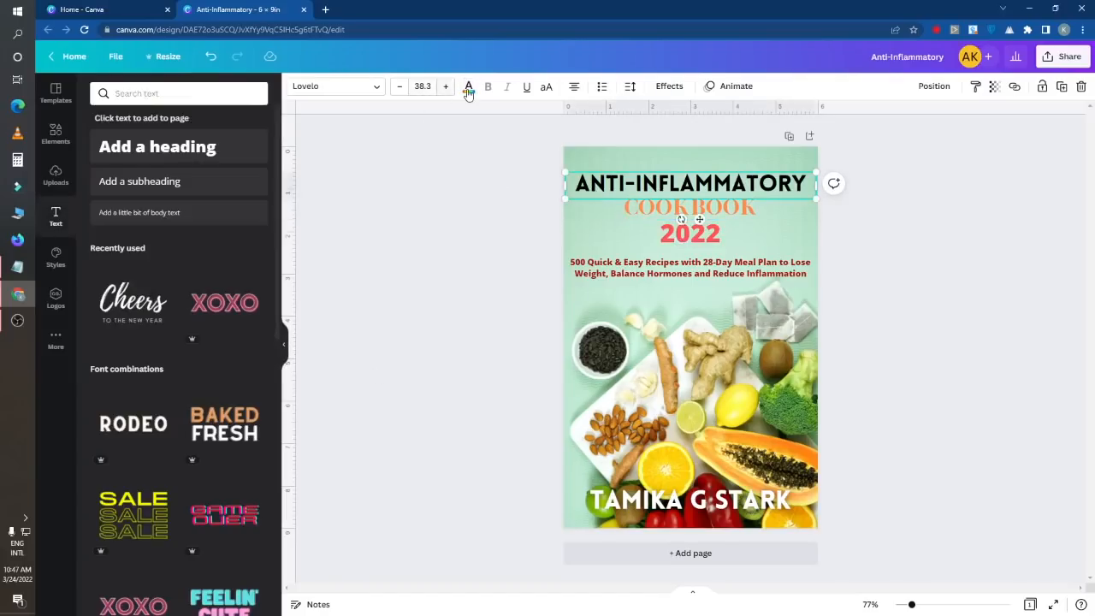
{"action": "left_click", "coordinate": [468, 86]}
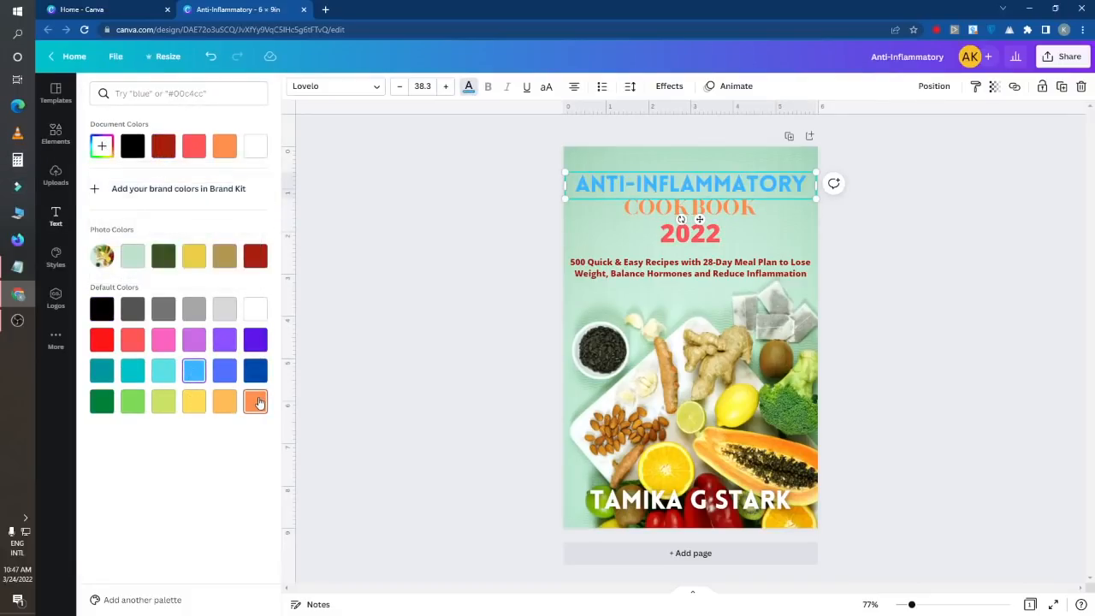
{"action": "left_click", "coordinate": [133, 401]}
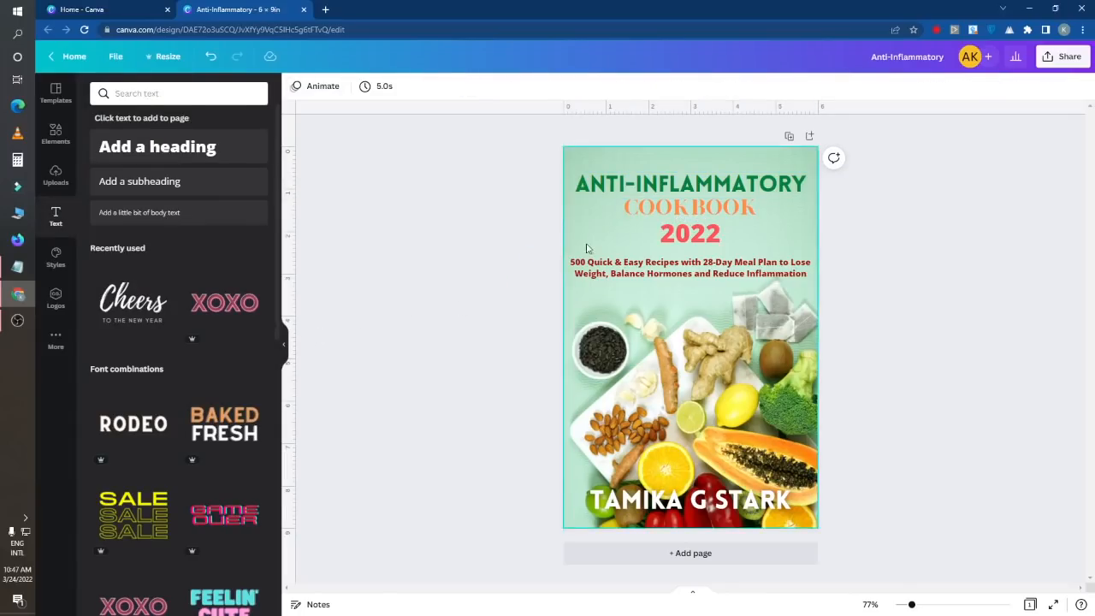
- Change COOKBOOK's colour from orange to a purple swatch
{"action": "left_click", "coordinate": [690, 267]}
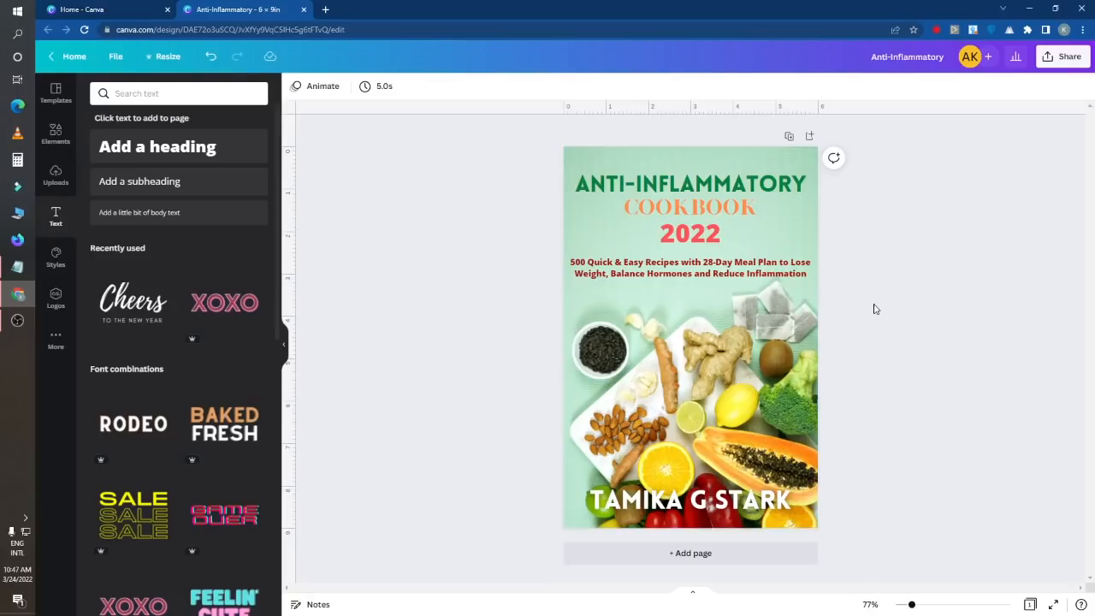
{"action": "mouse_move", "coordinate": [834, 482]}
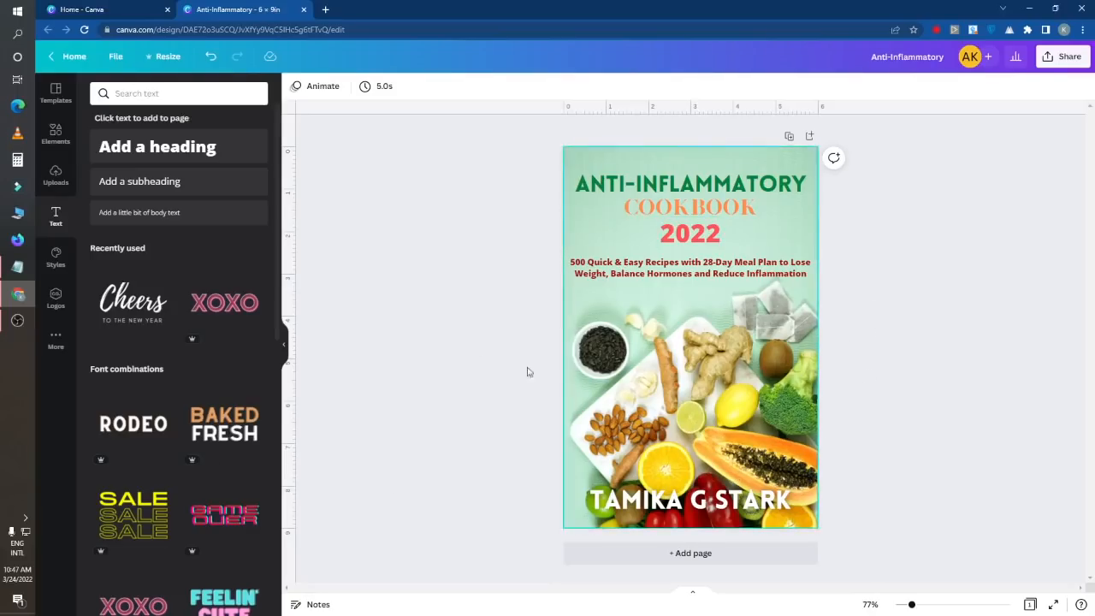
{"action": "left_click", "coordinate": [689, 208]}
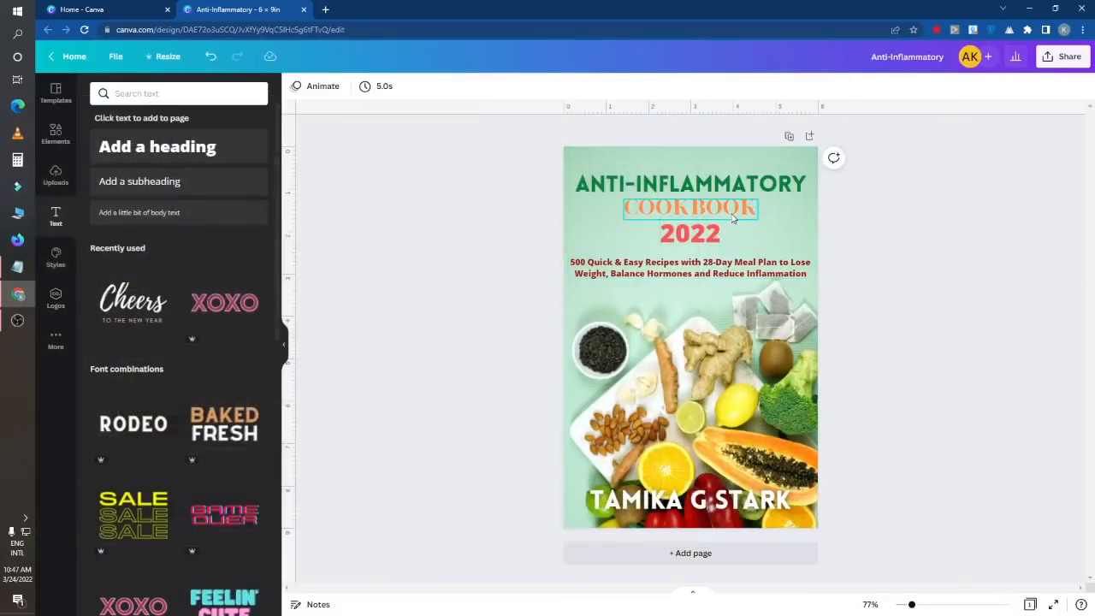
{"action": "left_click", "coordinate": [689, 208]}
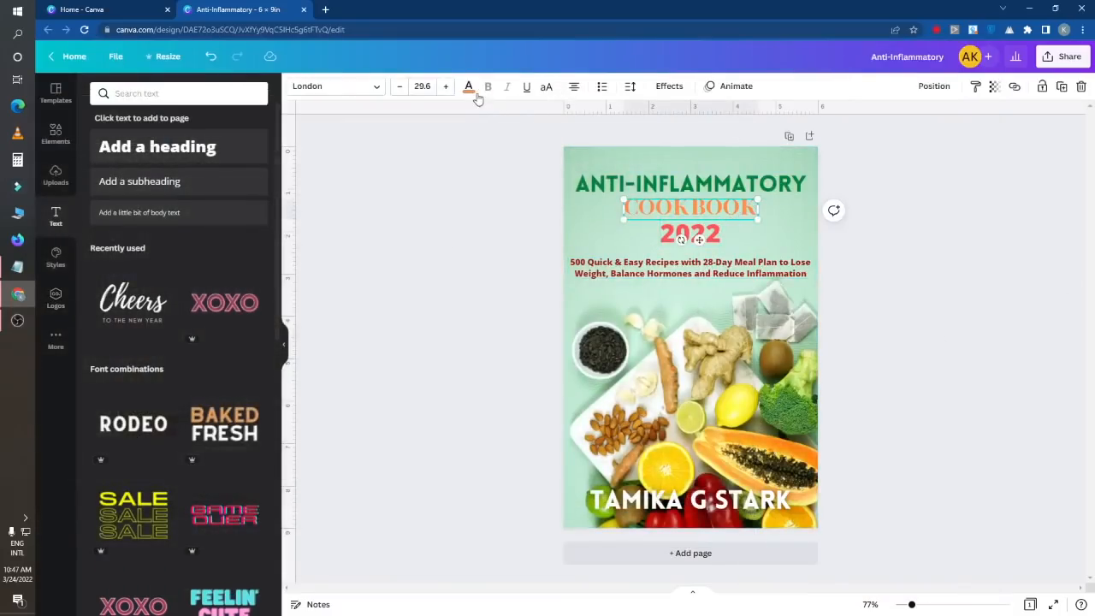
{"action": "left_click", "coordinate": [468, 86]}
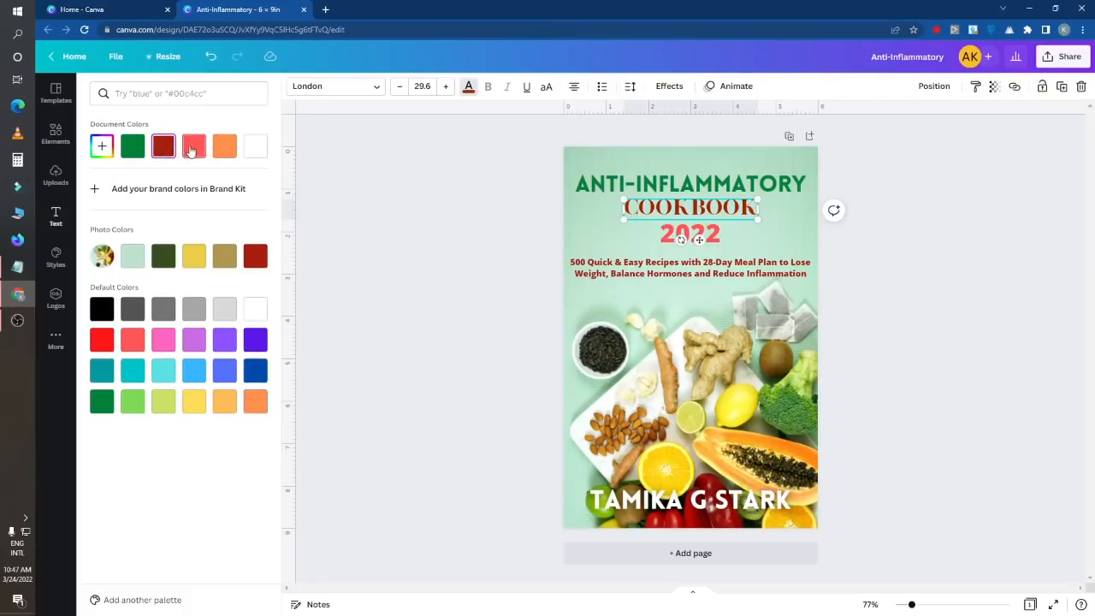
{"action": "left_click", "coordinate": [194, 145]}
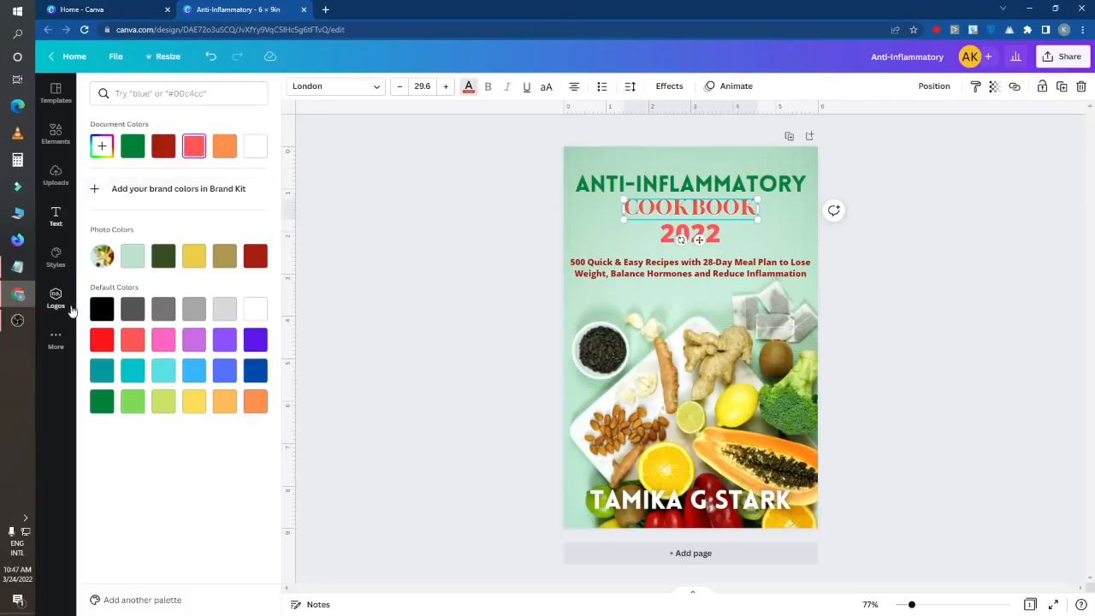
{"action": "left_click", "coordinate": [101, 146]}
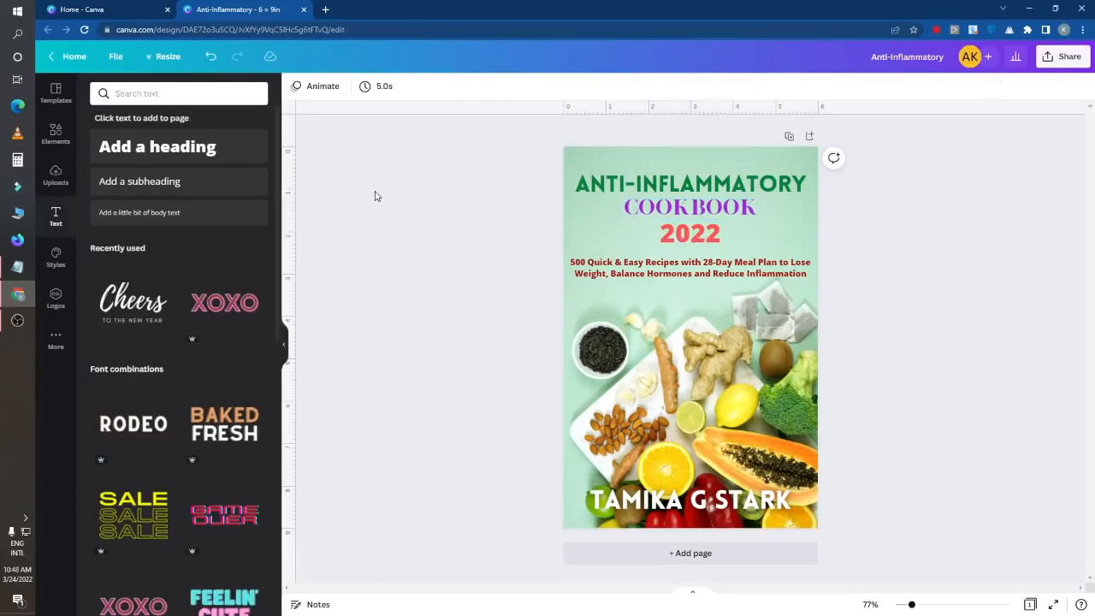
- Replace the subtitle's Open Sans Extra Bold with a thin recently used font
{"action": "left_click", "coordinate": [690, 267]}
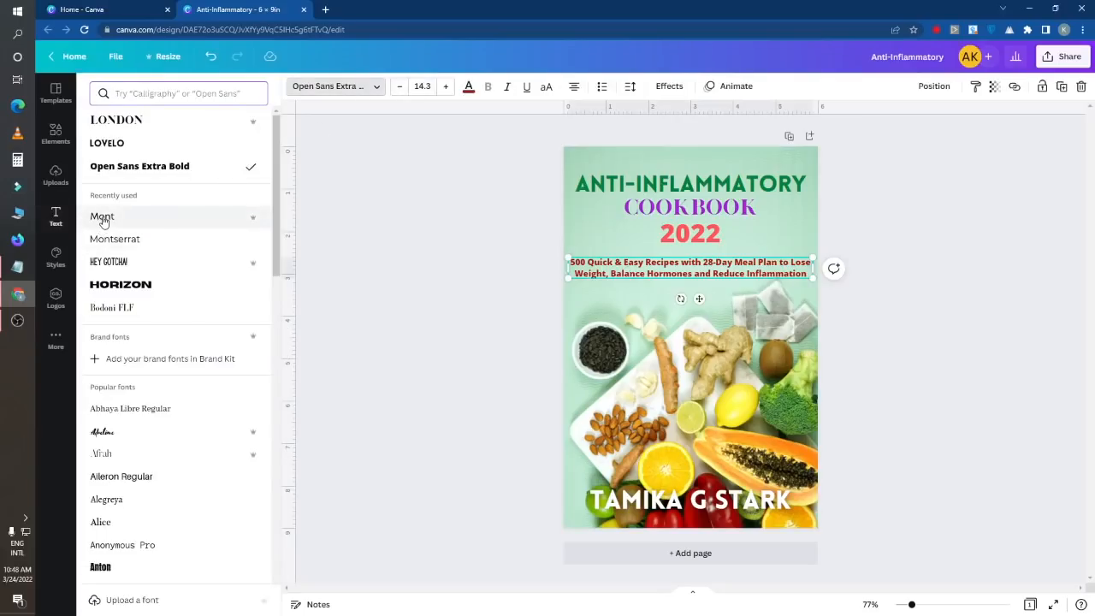
{"action": "left_click", "coordinate": [101, 215]}
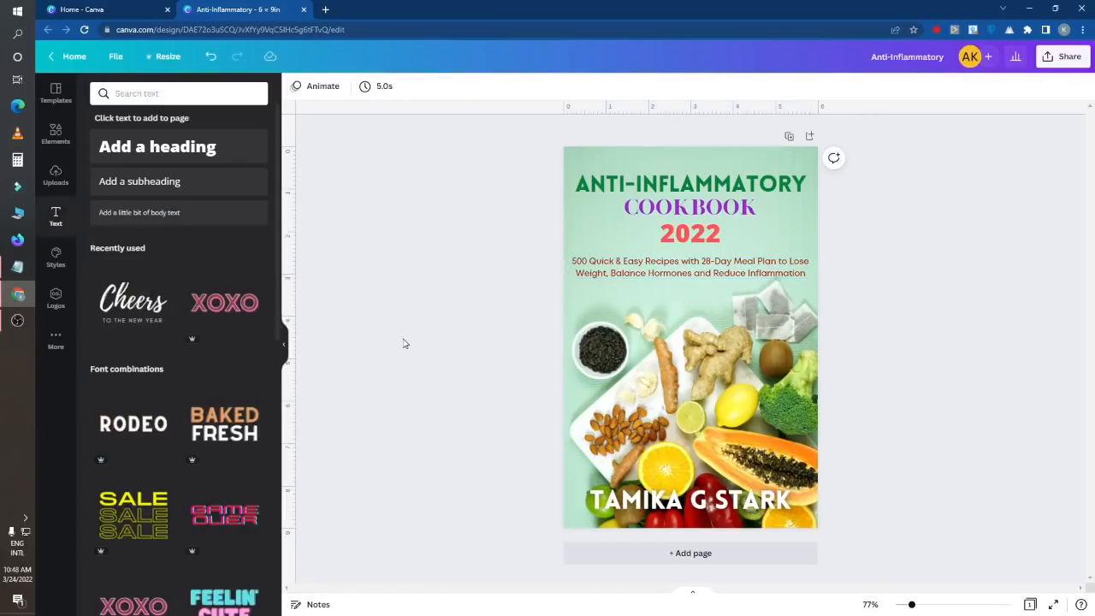
{"action": "mouse_move", "coordinate": [488, 407]}
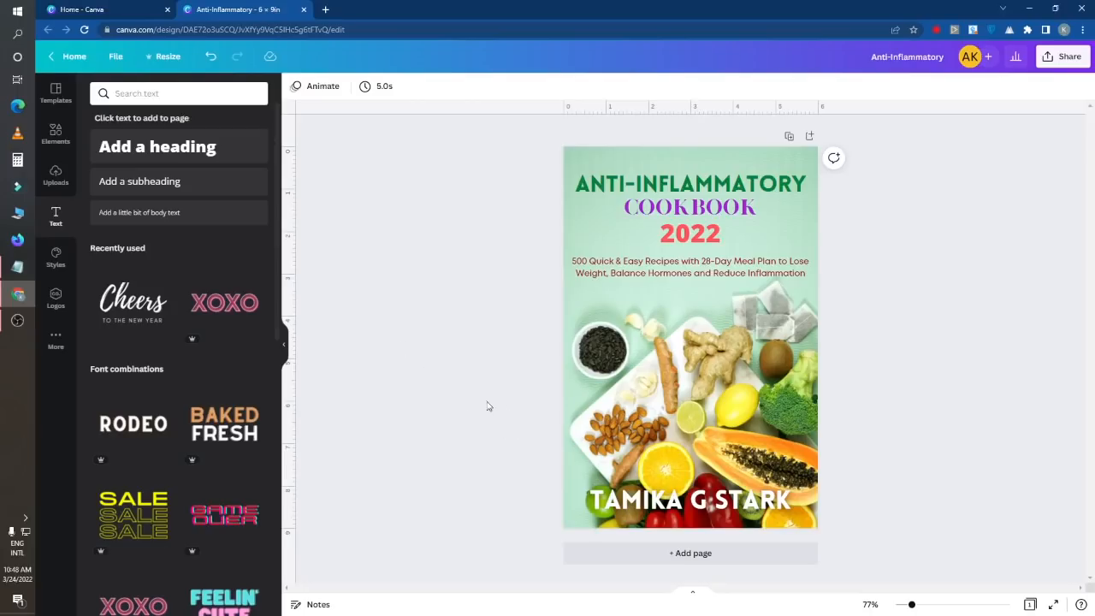
{"action": "mouse_move", "coordinate": [477, 277]}
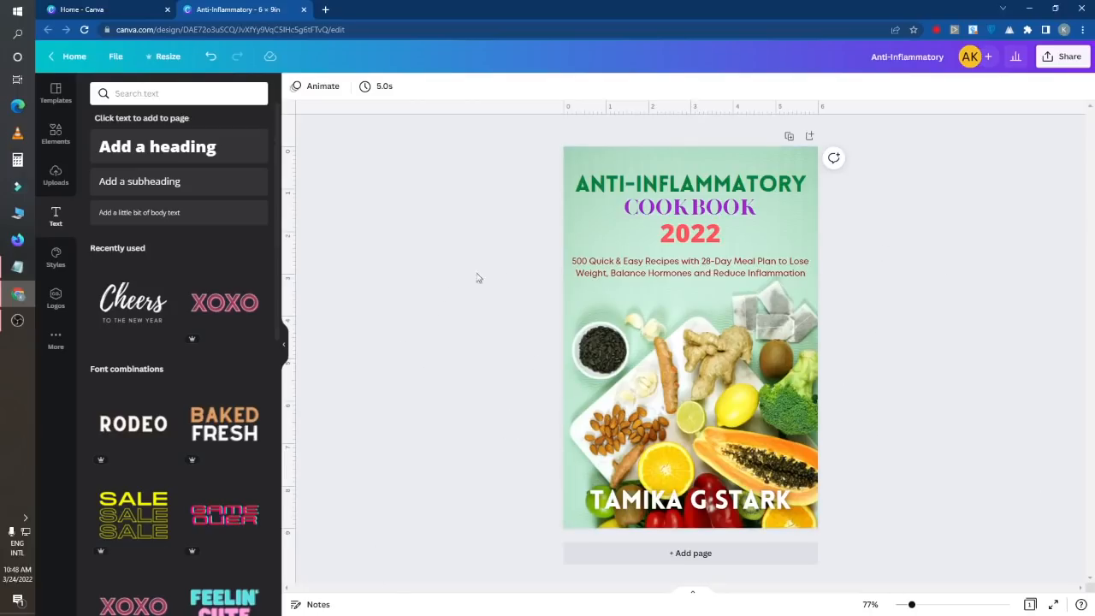
{"action": "mouse_move", "coordinate": [709, 553]}
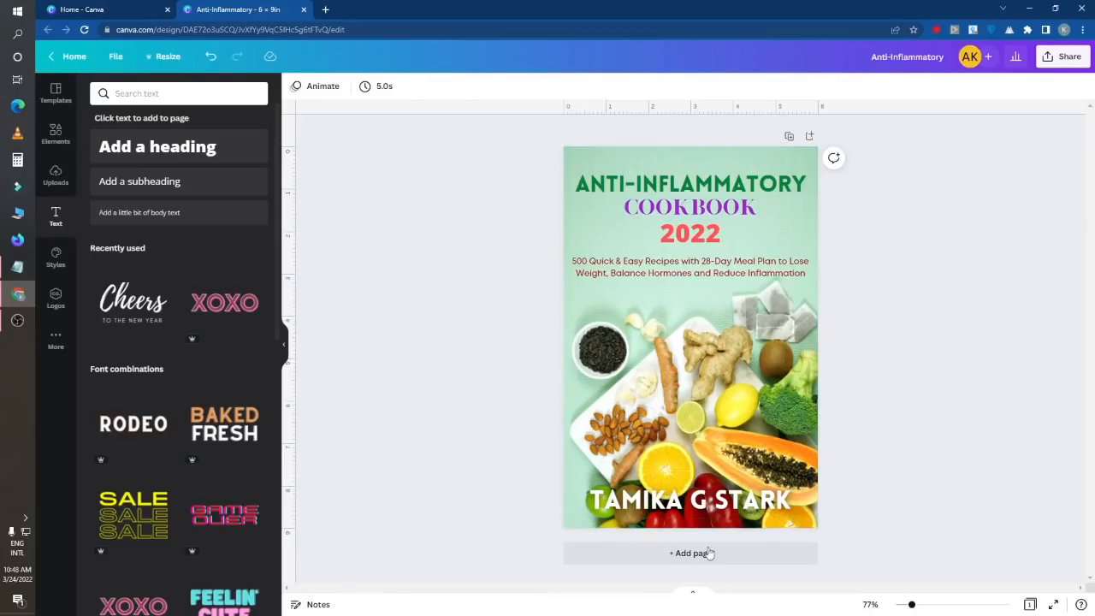
{"action": "mouse_move", "coordinate": [685, 155]}
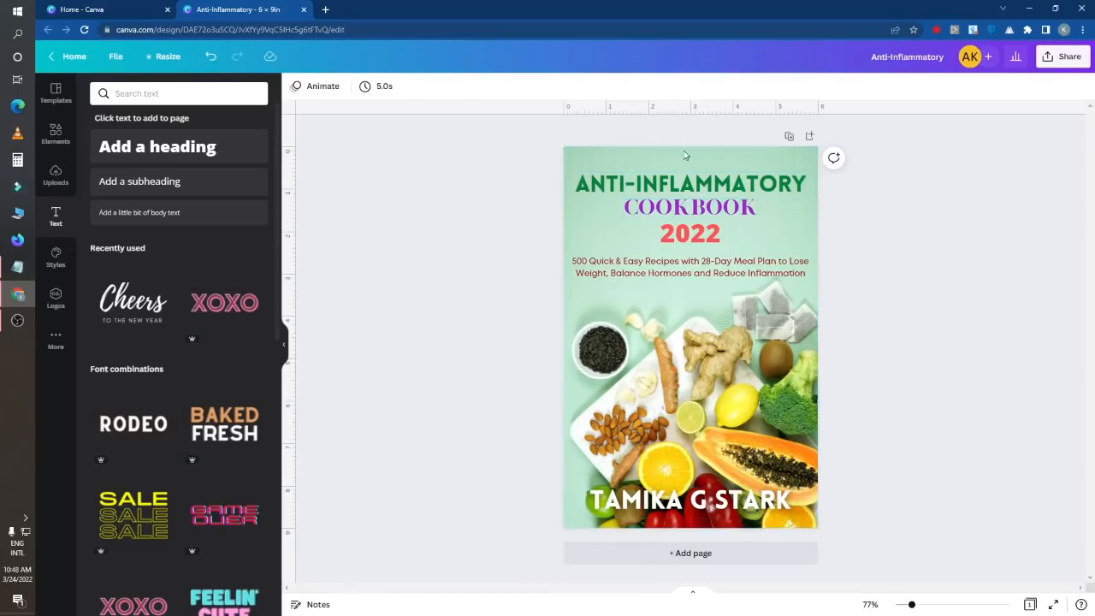
{"action": "left_click", "coordinate": [689, 500]}
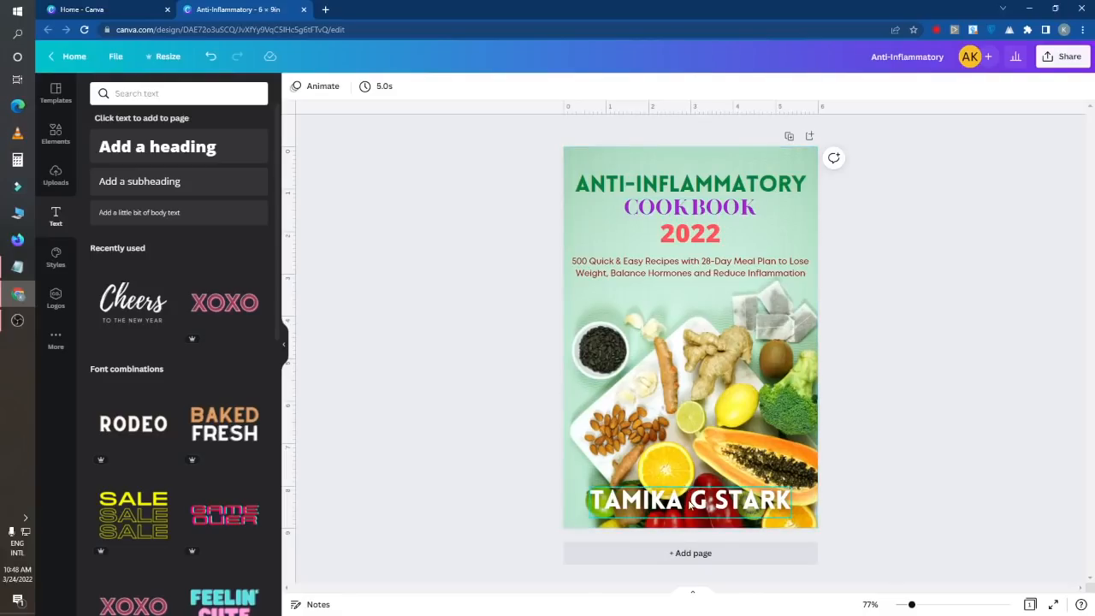
{"action": "left_click", "coordinate": [689, 500]}
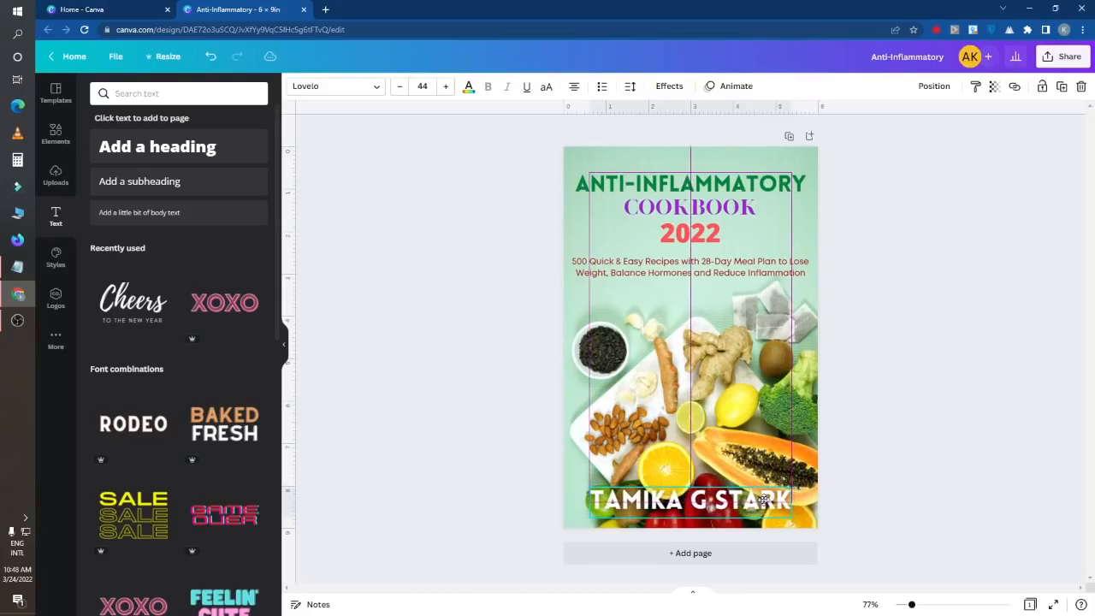
{"action": "left_click", "coordinate": [1025, 277]}
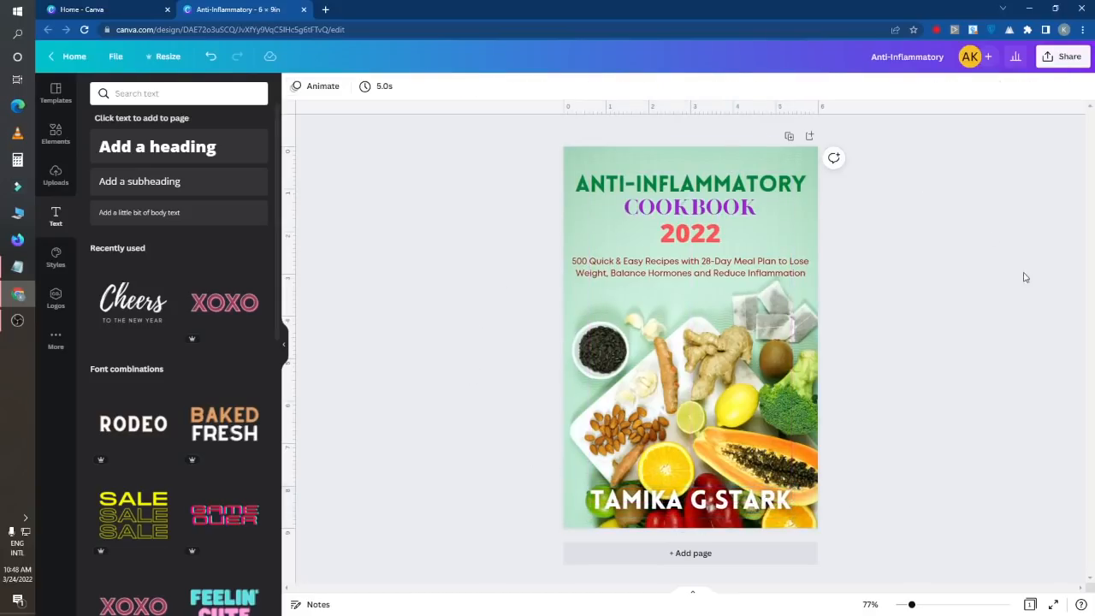
{"action": "mouse_move", "coordinate": [549, 326]}
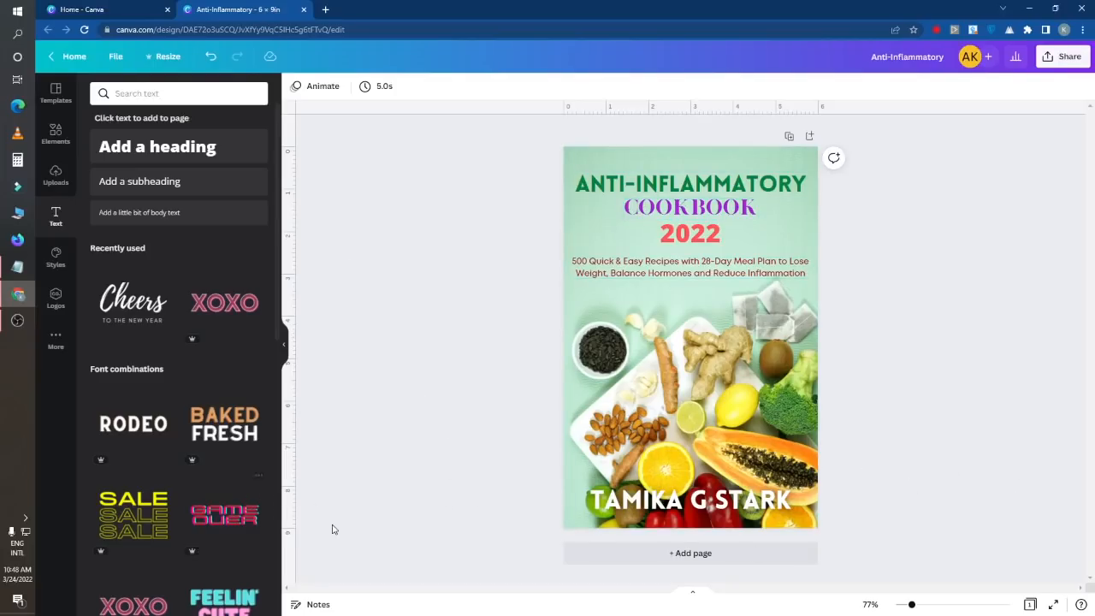
{"action": "mouse_move", "coordinate": [18, 320]}
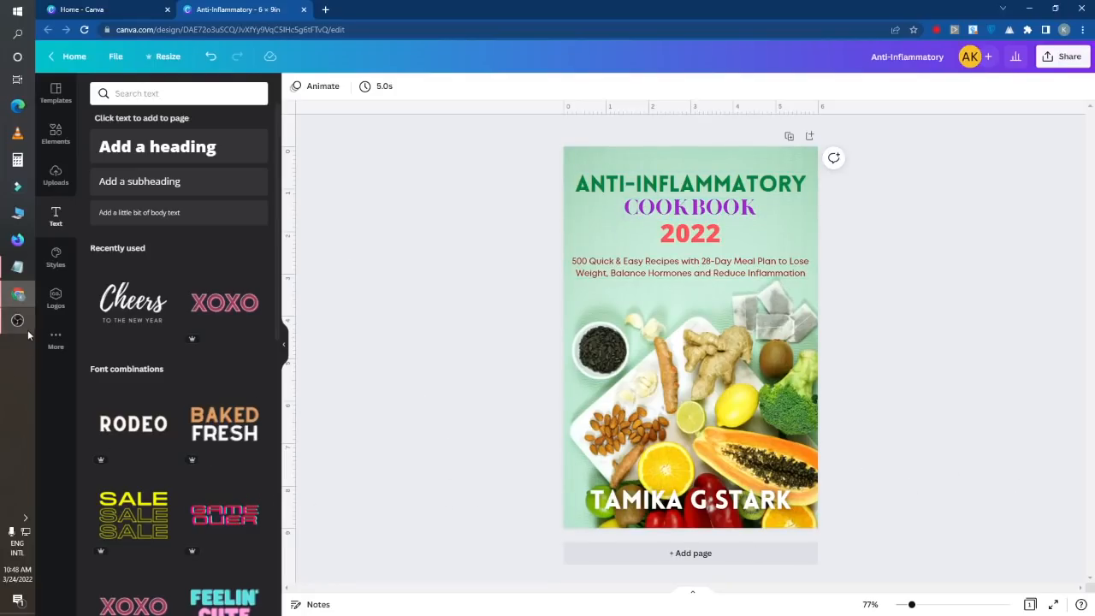